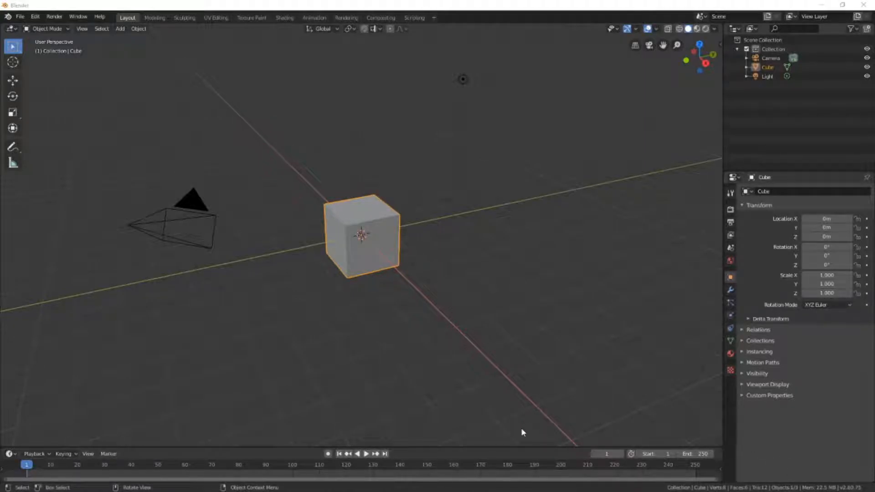
pyautogui.moveTo(584, 405)
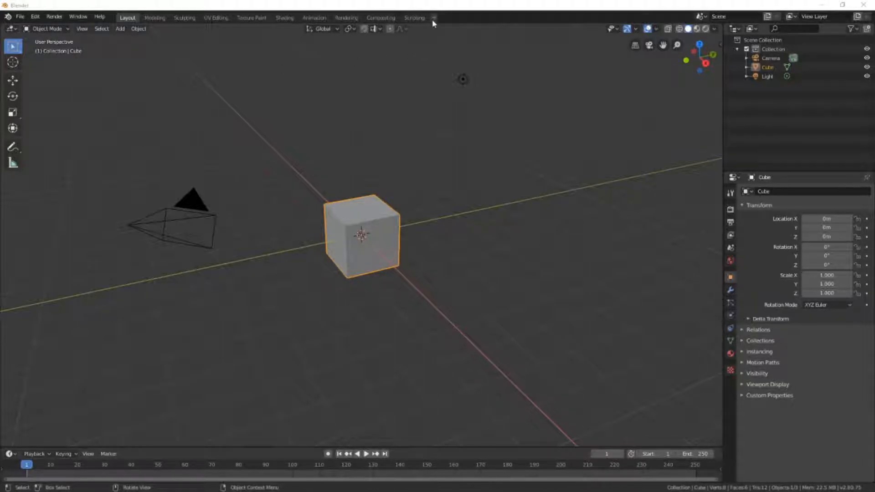
pyautogui.moveTo(436, 17)
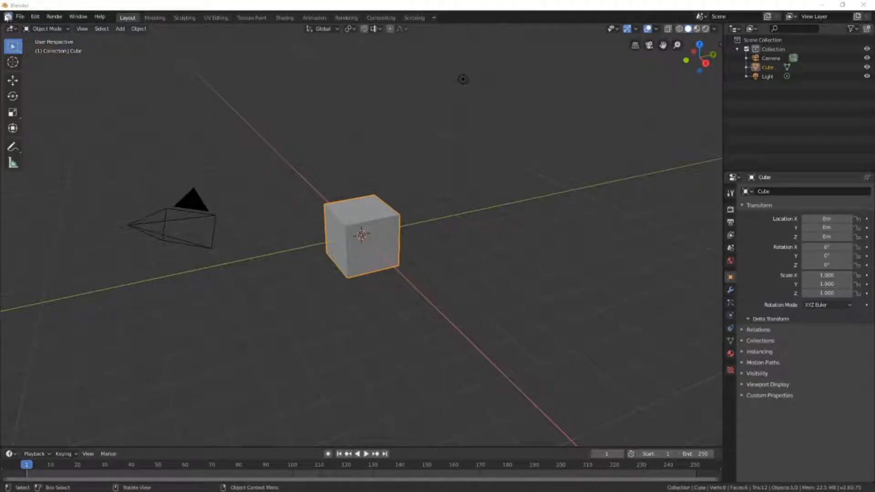
pyautogui.moveTo(432, 17)
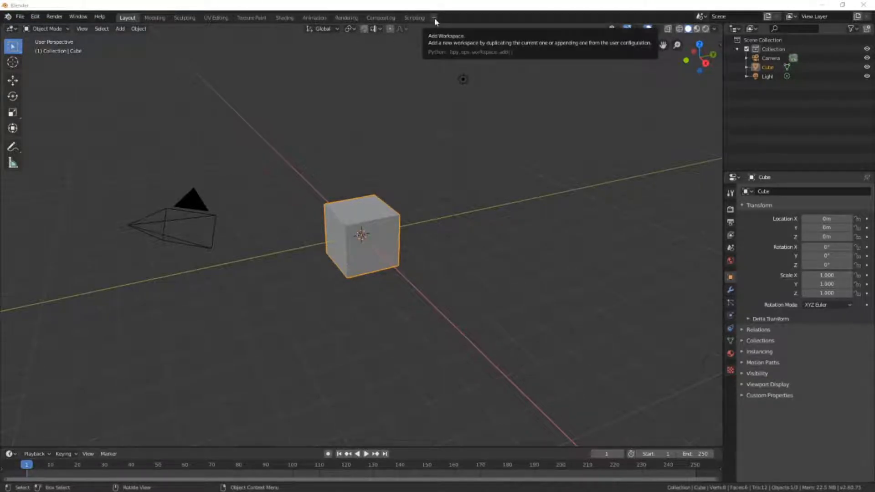
# - Add the Video Editing workspace from the templates and start a fresh video editing project
pyautogui.click(434, 18)
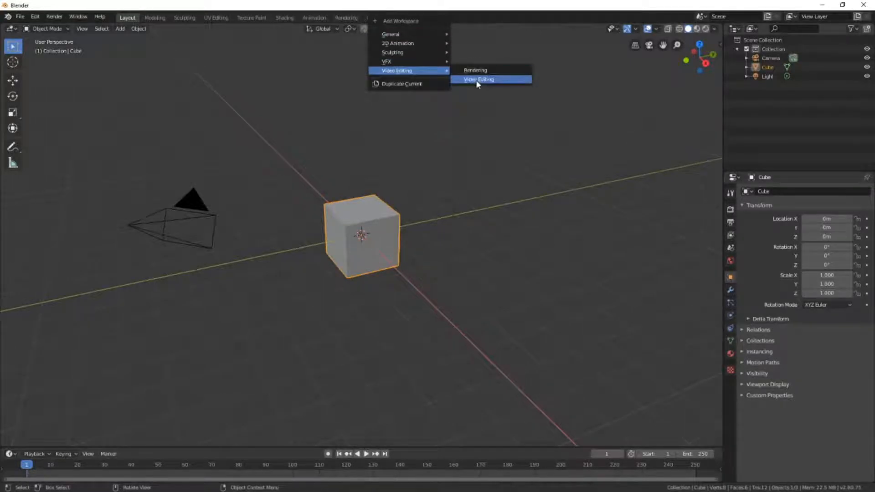
pyautogui.click(478, 79)
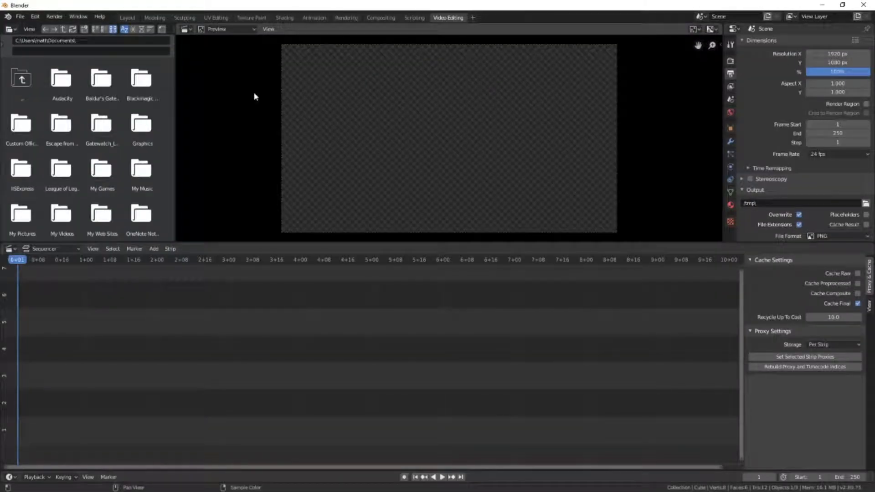
pyautogui.click(20, 16)
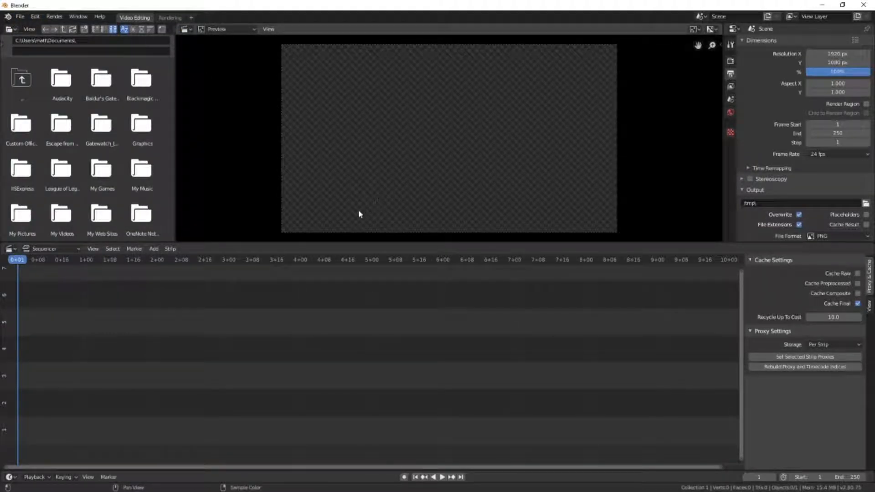
pyautogui.moveTo(339, 247)
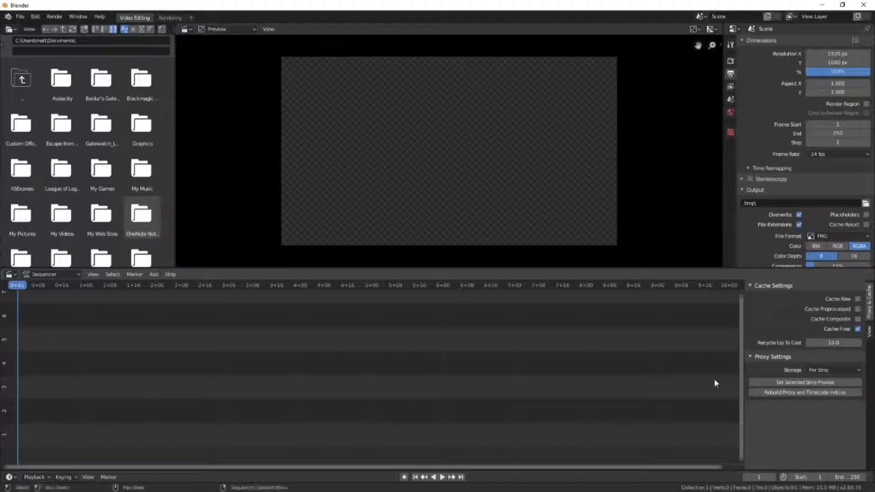
pyautogui.moveTo(249, 341)
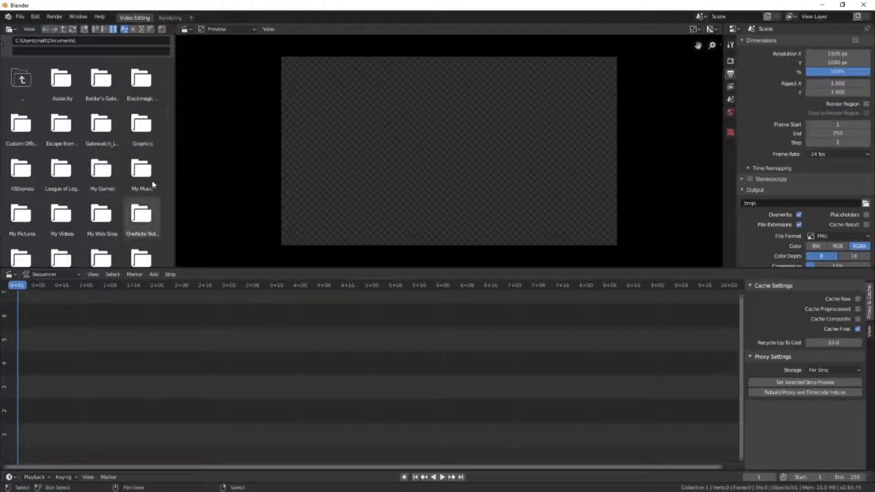
pyautogui.moveTo(46, 167)
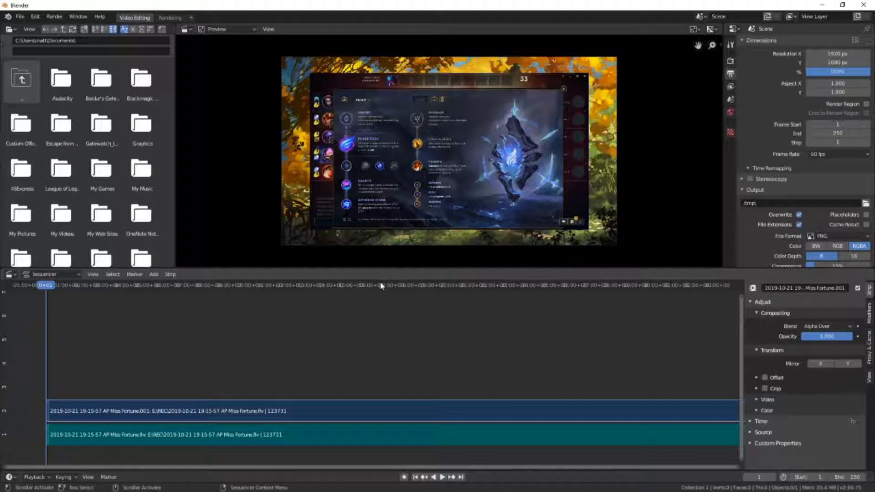
# - Play the footage and jump forward along the ruler looking for the section start
pyautogui.click(441, 490)
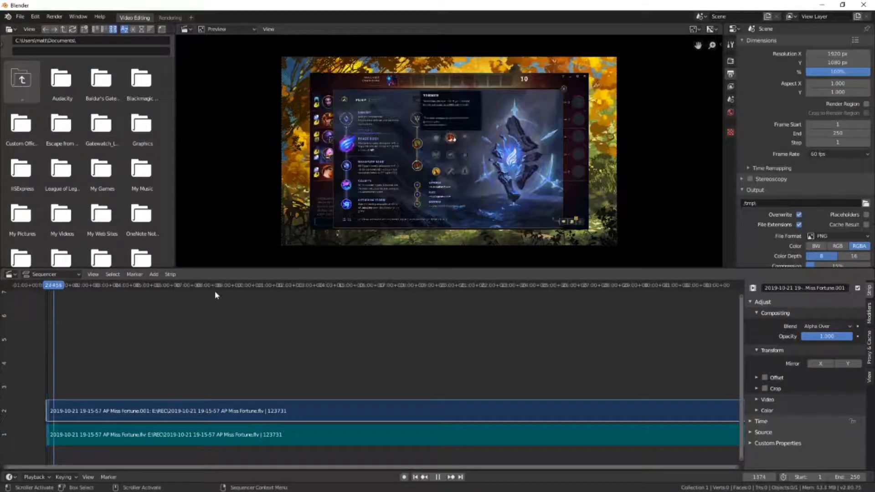
pyautogui.click(382, 288)
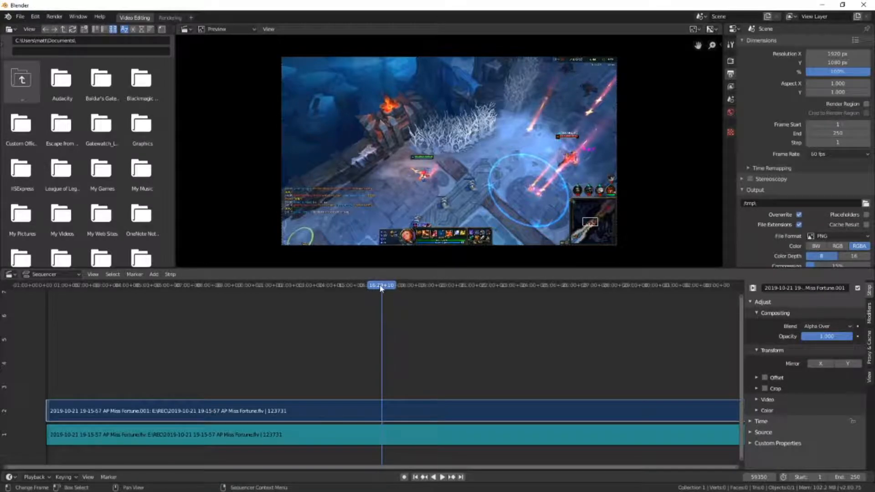
pyautogui.click(445, 490)
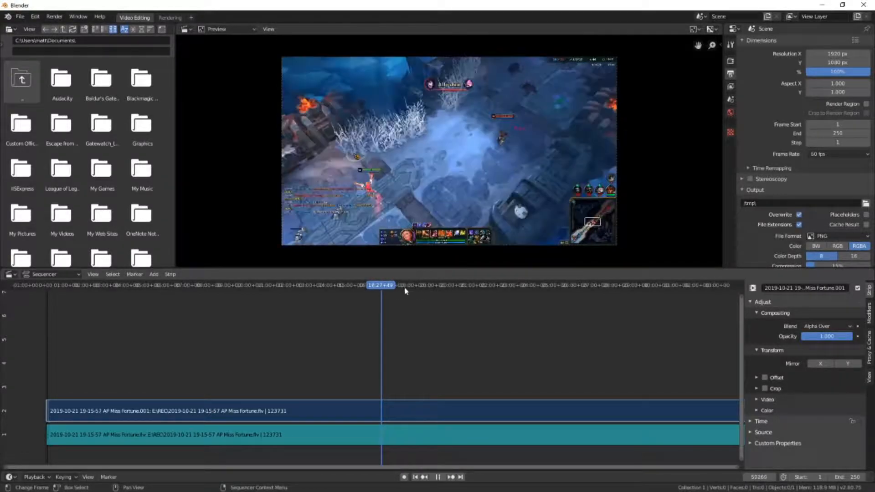
pyautogui.click(415, 287)
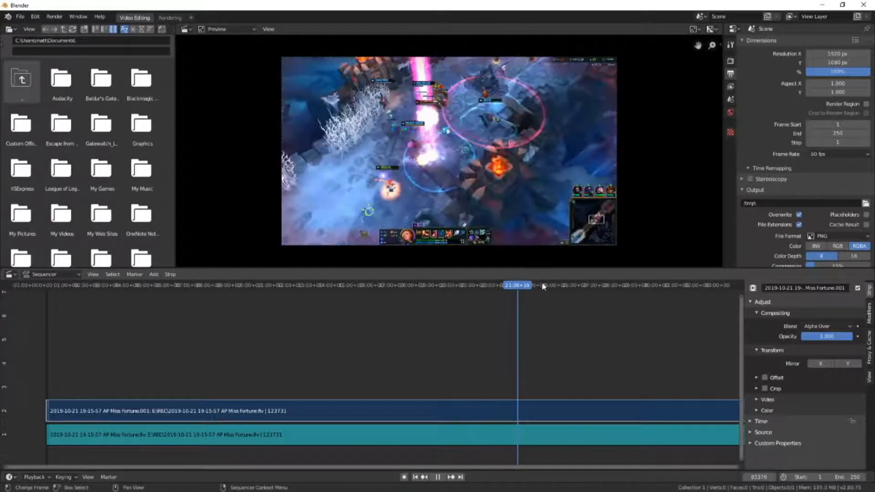
pyautogui.moveTo(519, 285); pyautogui.dragTo(554, 285)
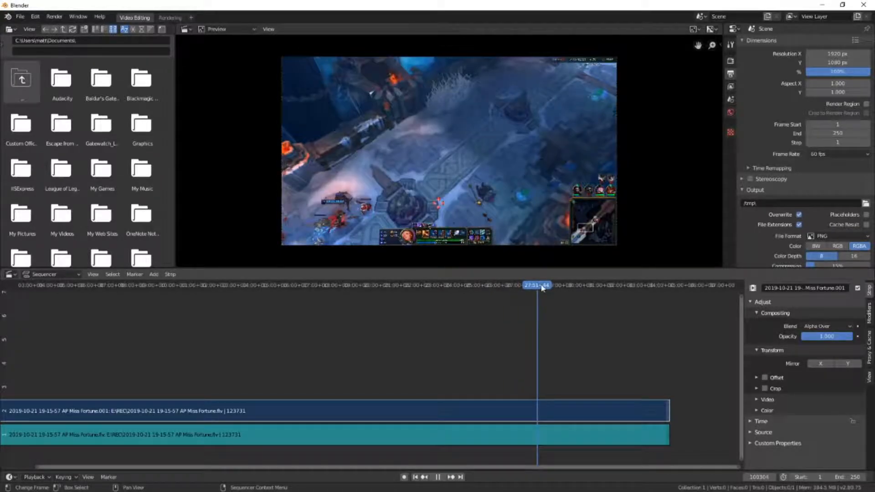
pyautogui.moveTo(539, 285); pyautogui.dragTo(551, 286)
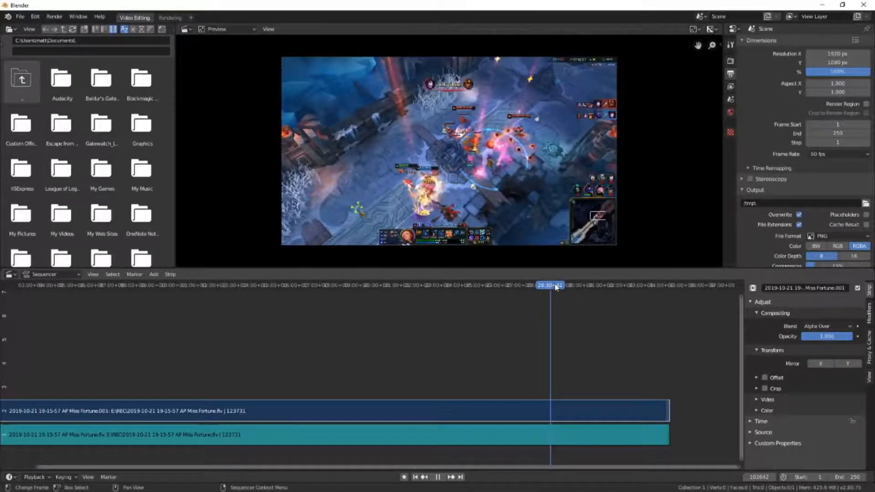
pyautogui.moveTo(553, 286); pyautogui.dragTo(563, 285)
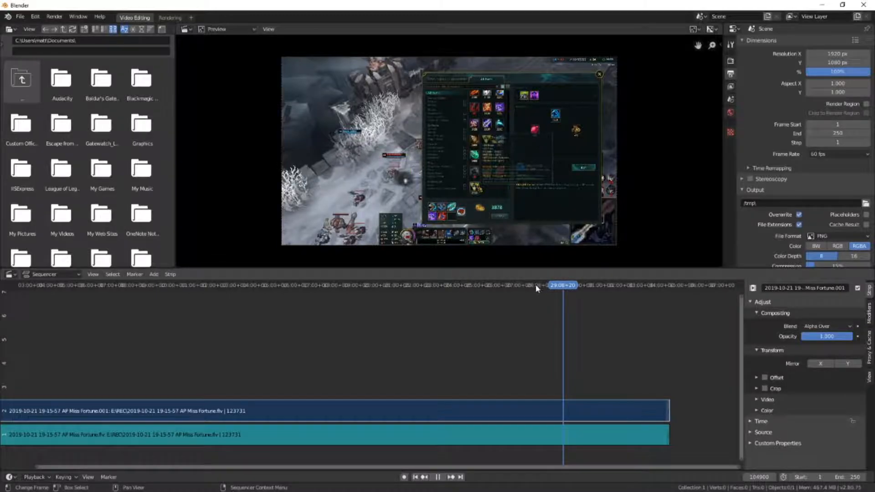
# - Scrub back and forth to settle the playhead on the late-match scoreboard near 29 minutes
pyautogui.moveTo(562, 286); pyautogui.dragTo(490, 285)
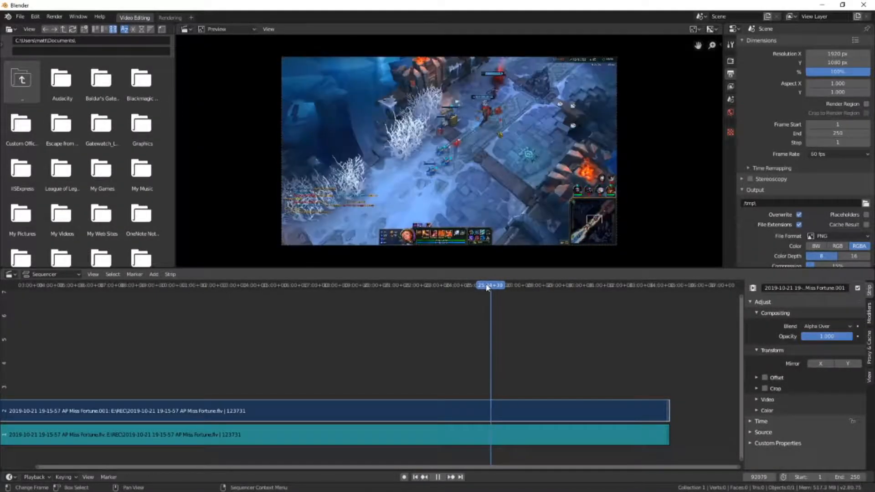
pyautogui.moveTo(490, 285); pyautogui.dragTo(453, 285)
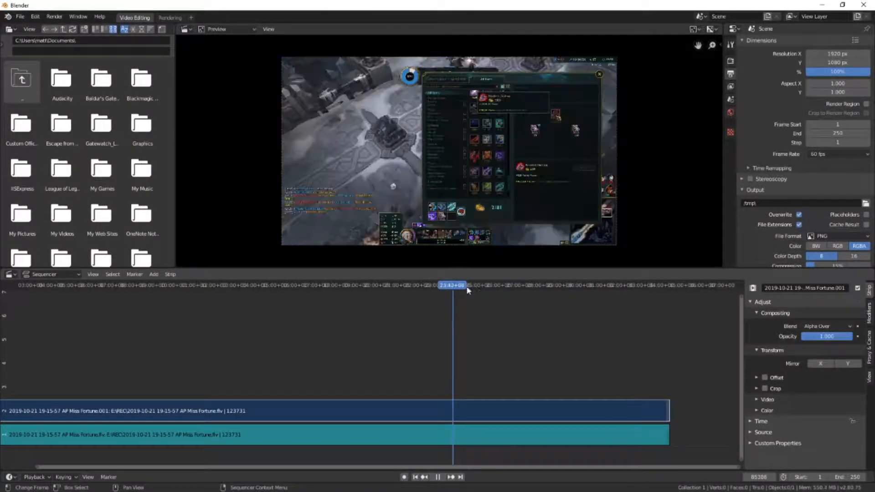
pyautogui.moveTo(452, 286); pyautogui.dragTo(497, 285)
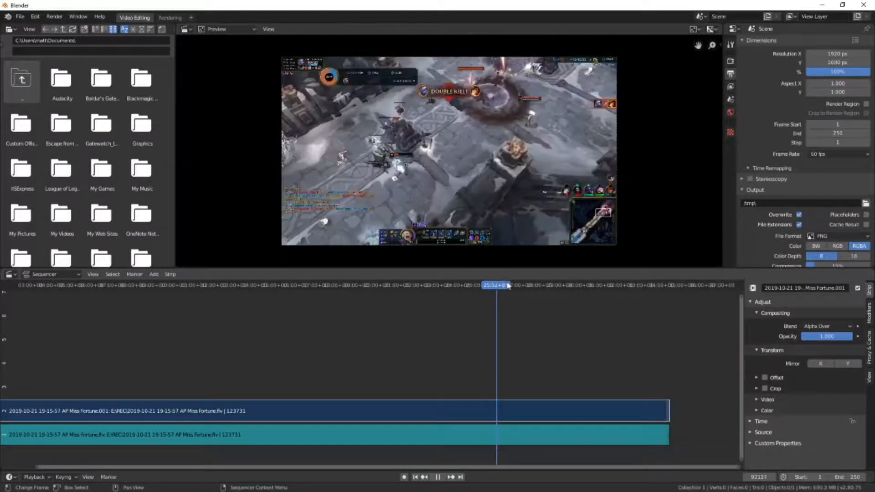
pyautogui.moveTo(491, 284); pyautogui.dragTo(522, 285)
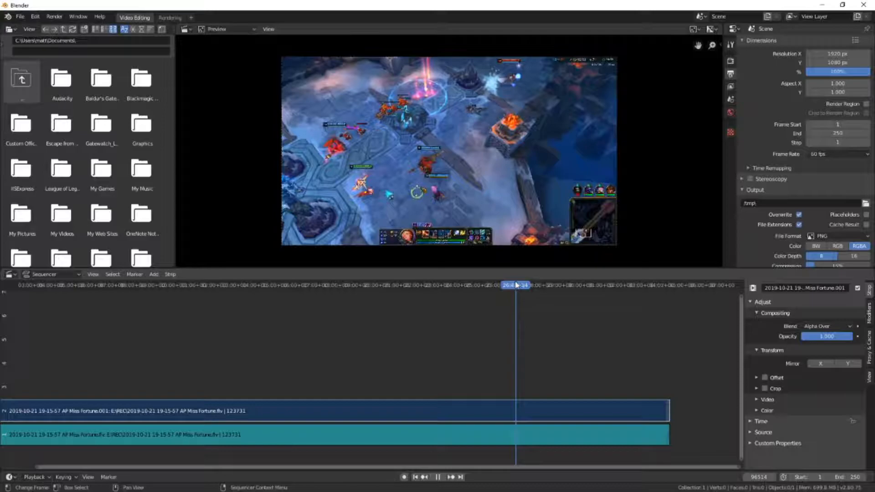
pyautogui.click(515, 285)
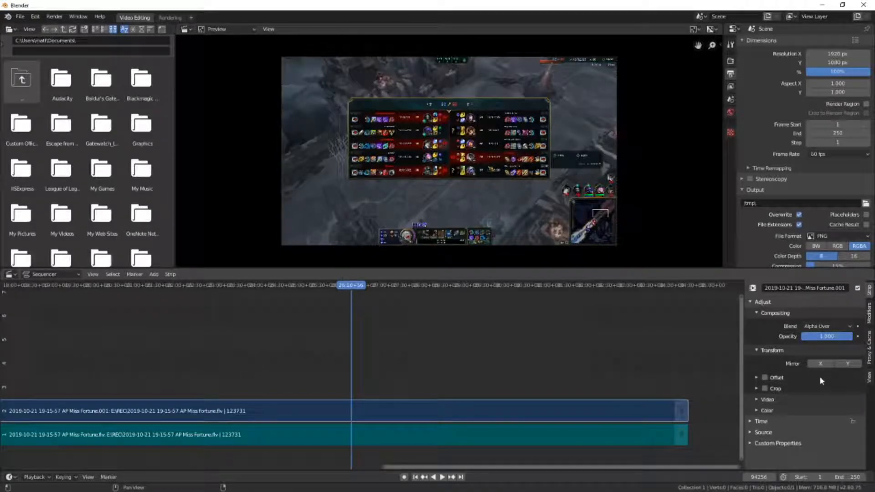
pyautogui.moveTo(388, 424)
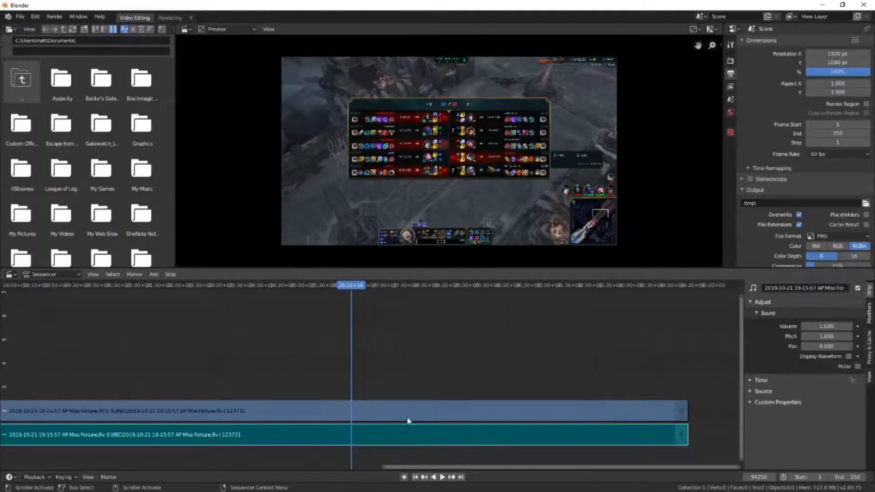
# - Select the gameplay video strip and add the sound strip to the selection
pyautogui.click(353, 410)
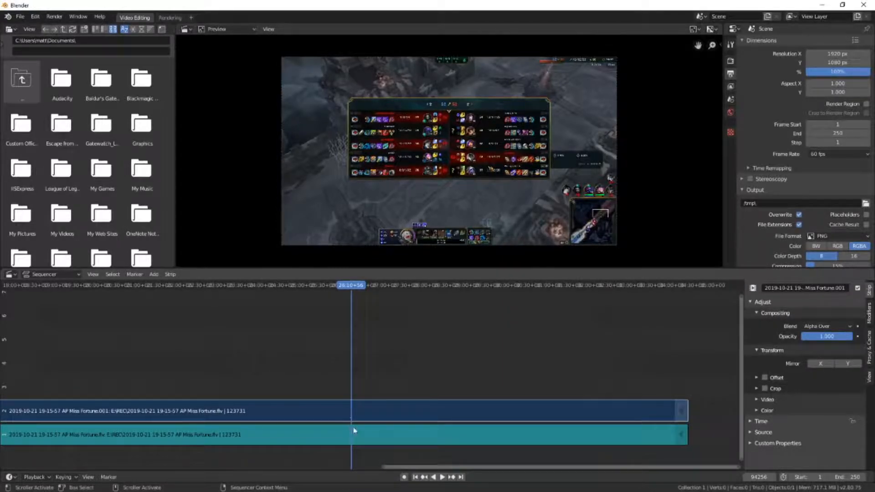
pyautogui.click(341, 434)
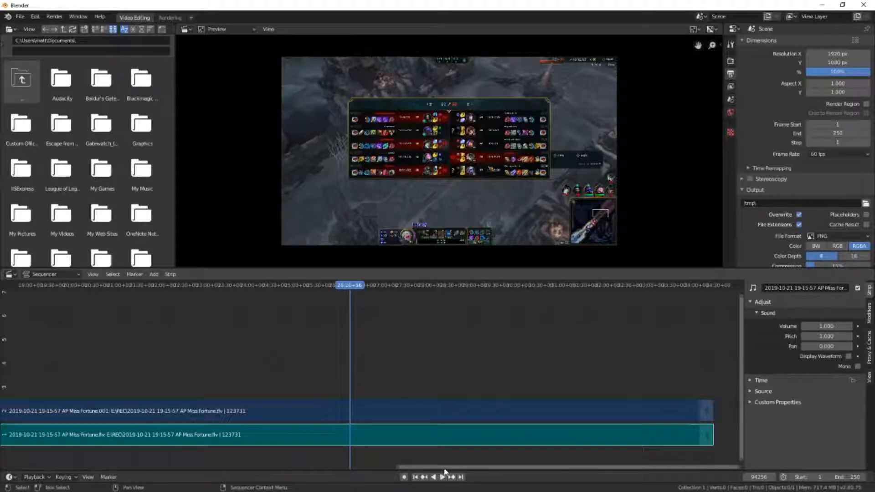
pyautogui.moveTo(483, 458)
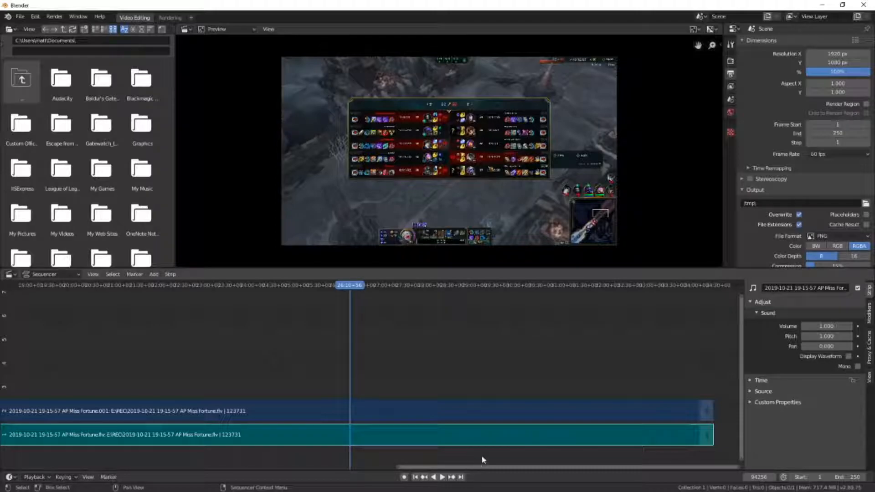
pyautogui.moveTo(353, 297)
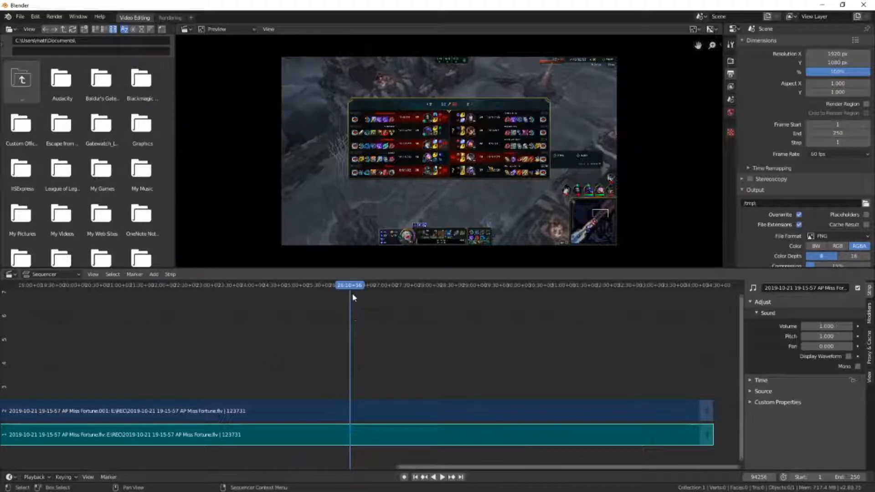
pyautogui.moveTo(471, 420)
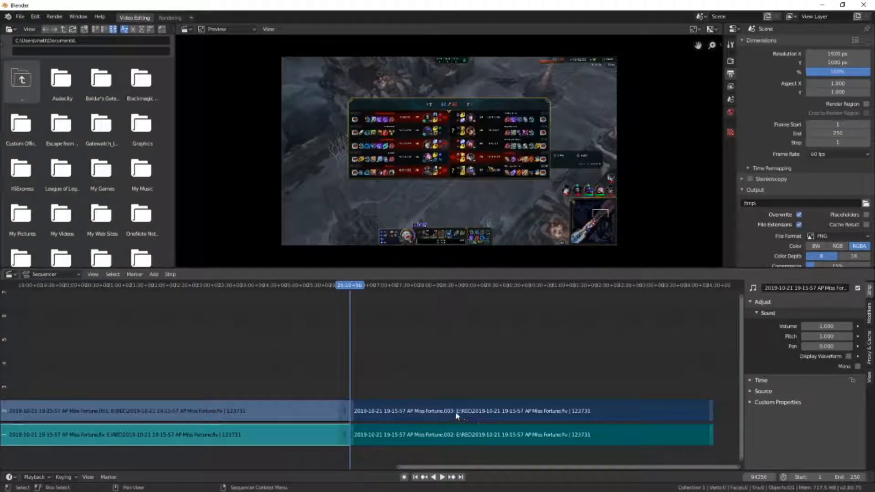
# - Select the later split halves and move the playhead to where the section ends
pyautogui.click(526, 435)
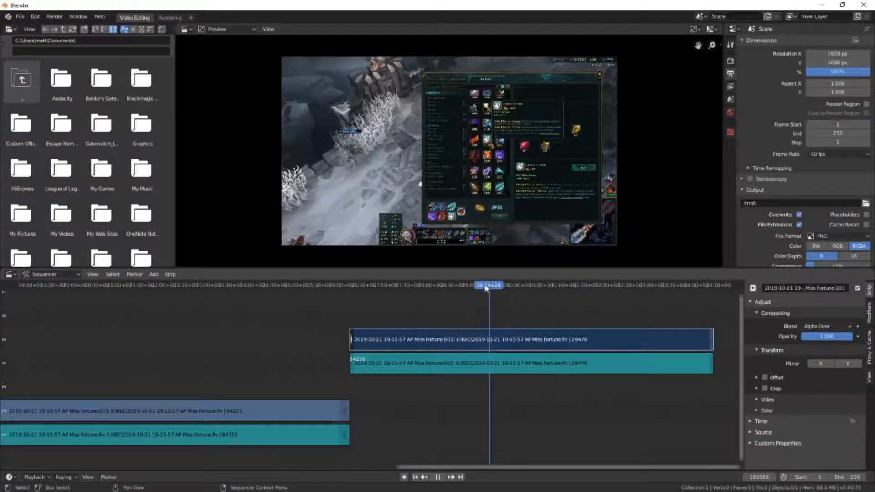
pyautogui.moveTo(485, 285); pyautogui.dragTo(472, 286)
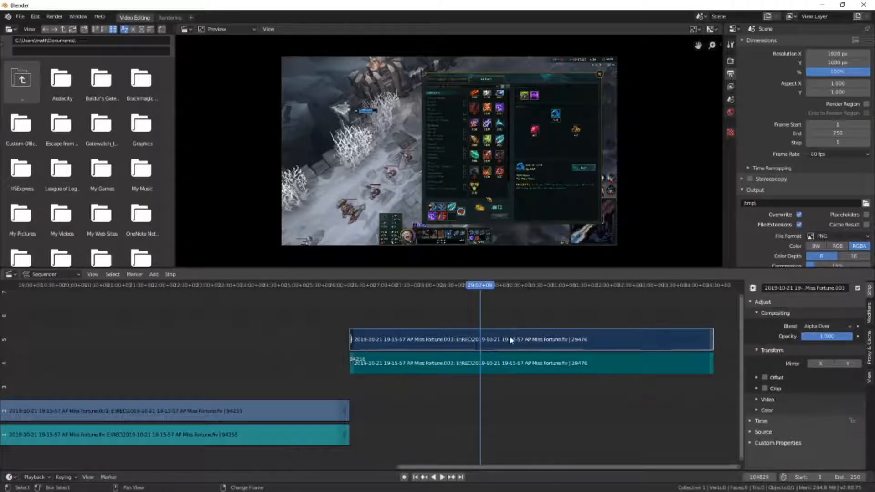
# - Select the raised section strips and bring up the Add strip menu
pyautogui.click(490, 364)
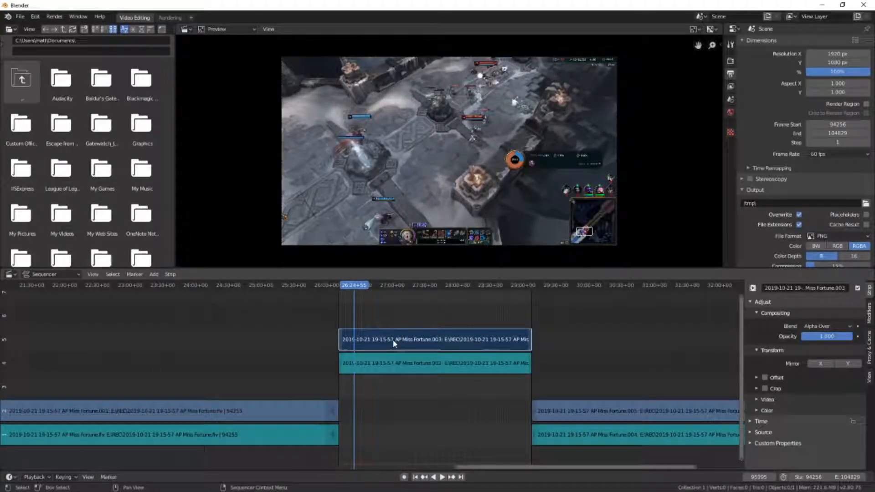
pyautogui.click(154, 274)
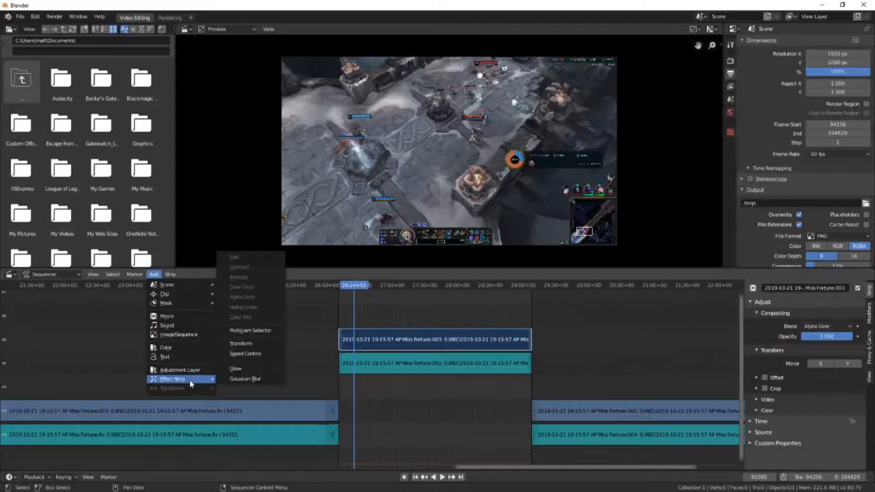
# - Add a Speed Control effect over the section's video strip and play it back to preview
pyautogui.click(245, 353)
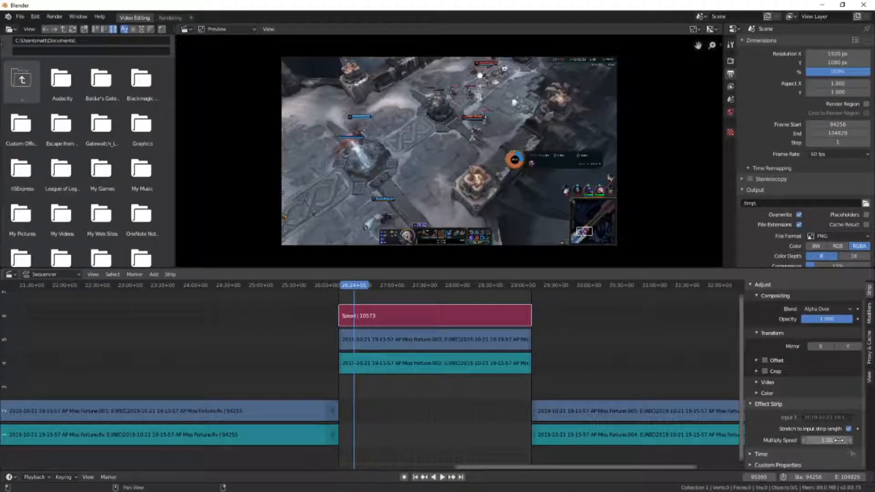
pyautogui.click(847, 429)
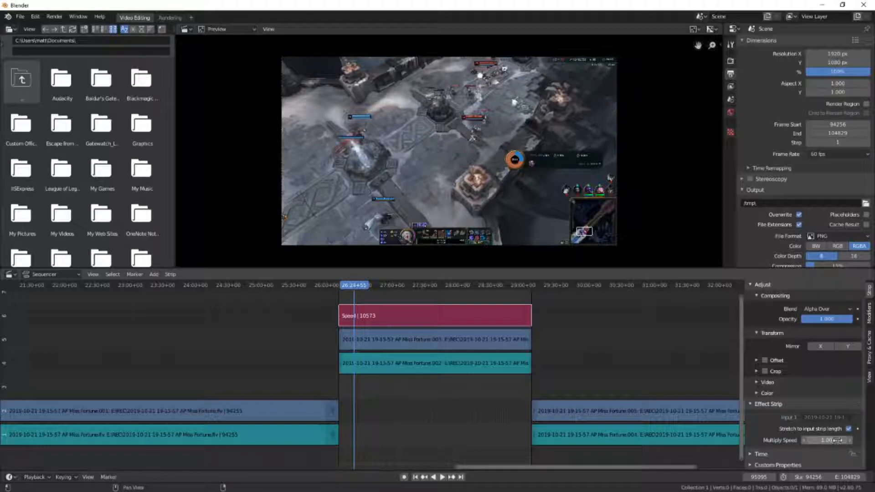
pyautogui.click(848, 429)
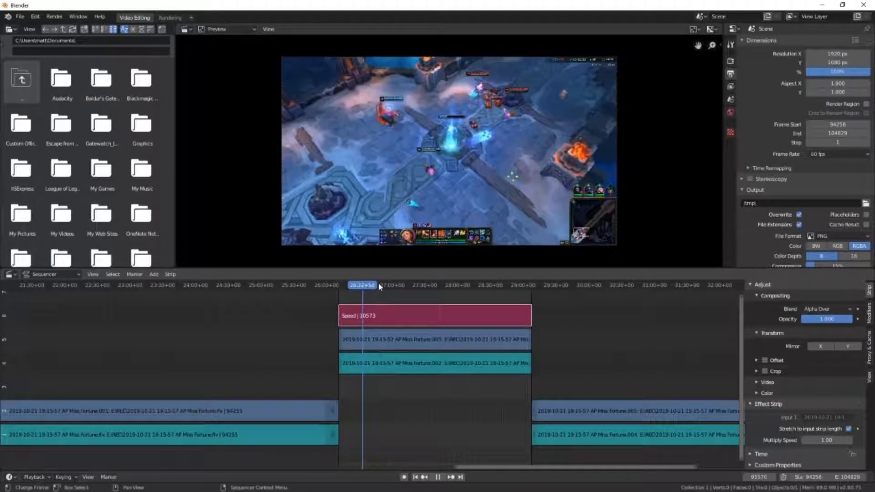
pyautogui.click(395, 285)
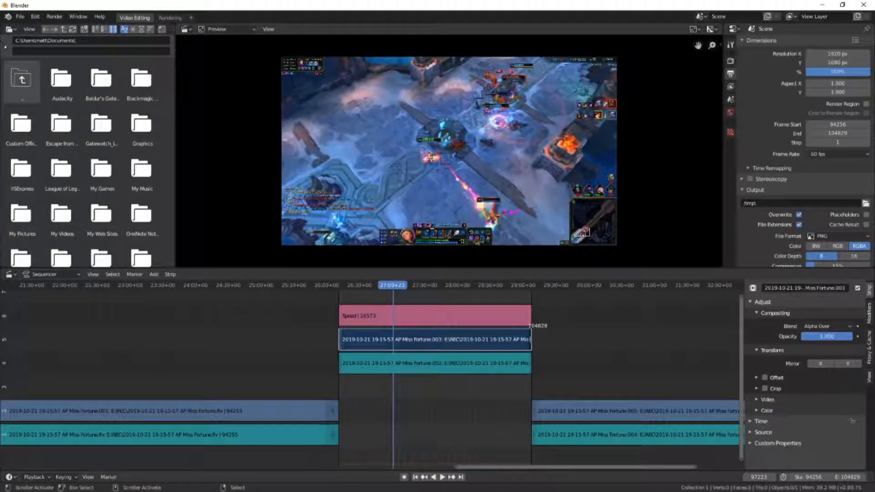
# - Compute 10573/4 in the Python Console and shorten the video strip to 2643 frames
pyautogui.click(9, 30)
pyautogui.write('10573/4')
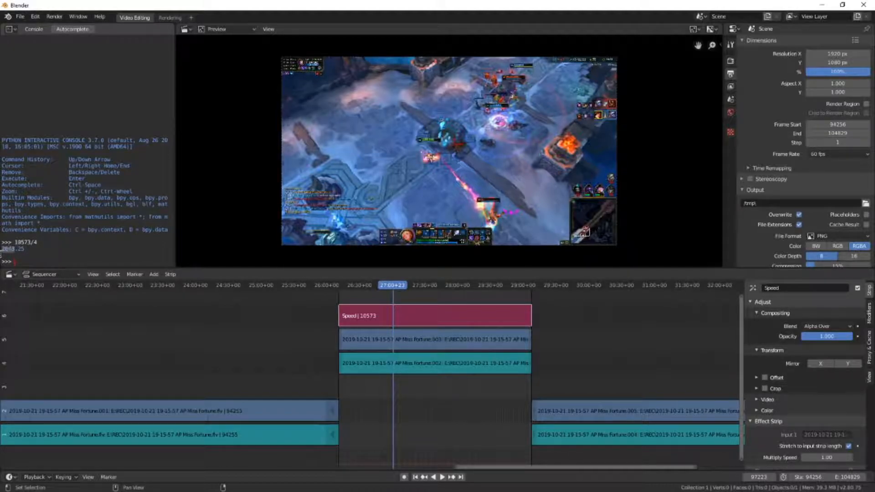
pyautogui.click(434, 339)
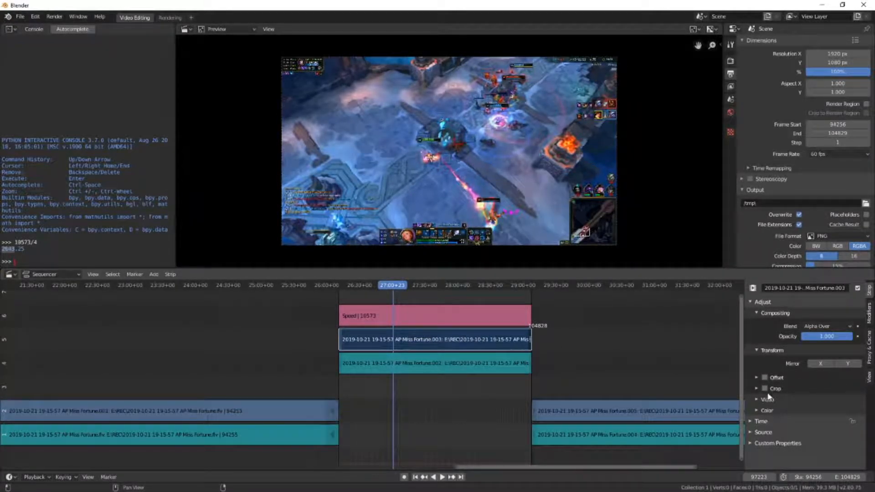
pyautogui.click(758, 398)
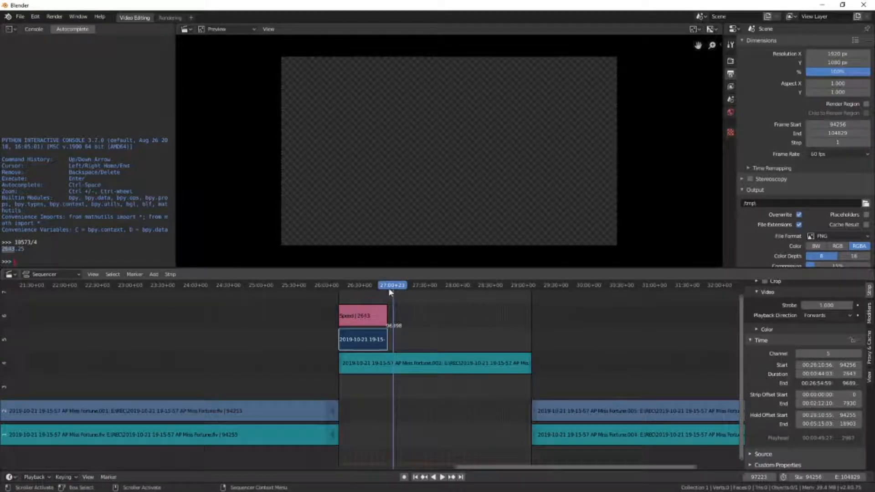
# - Select the section's sound strip and set its Pitch to 4.000
pyautogui.moveTo(392, 285); pyautogui.dragTo(383, 285)
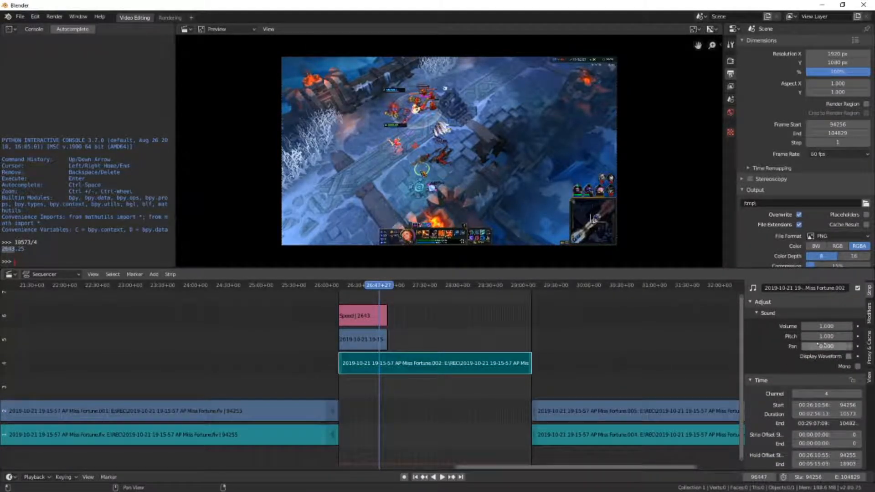
pyautogui.scroll(-3)
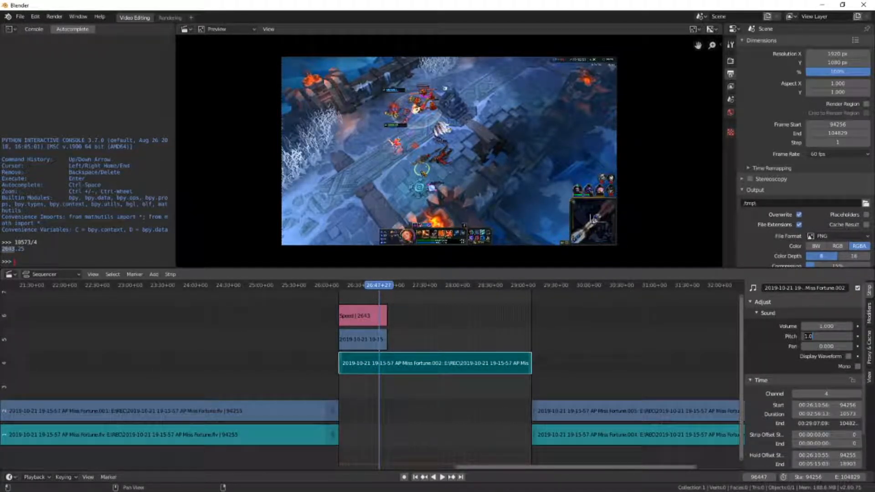
pyautogui.write('4.000')
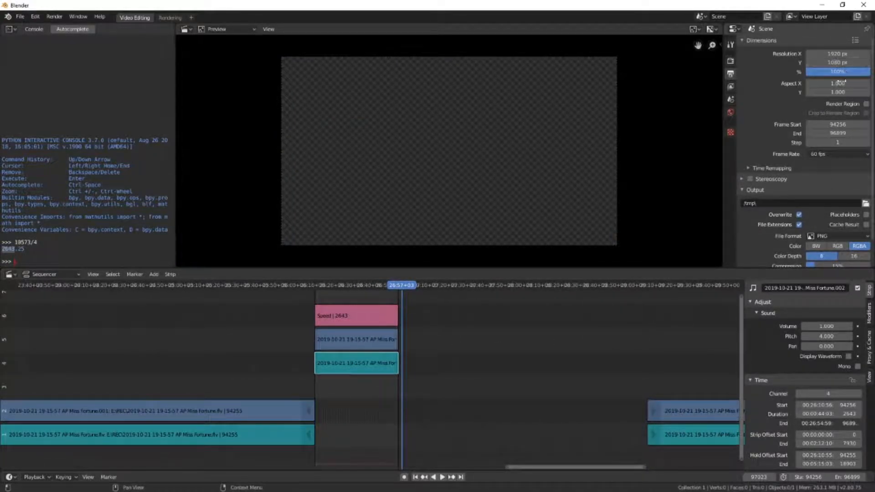
# - Set Resolution % to 25 and the output folder to E:\RENDERED
pyautogui.click(834, 71)
pyautogui.write('25')
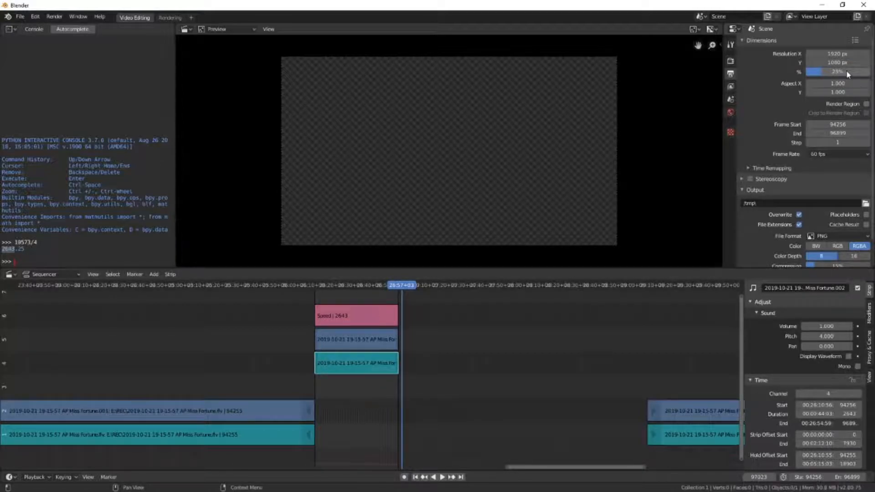
pyautogui.scroll(-3)
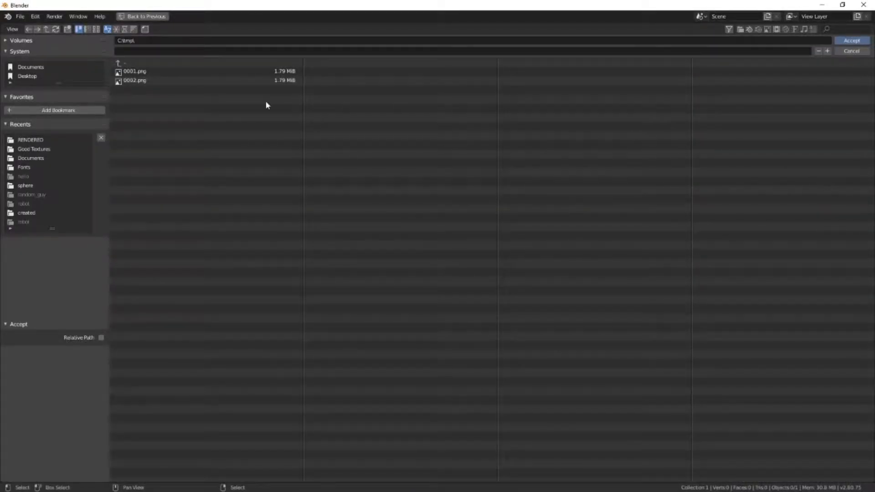
pyautogui.click(30, 139)
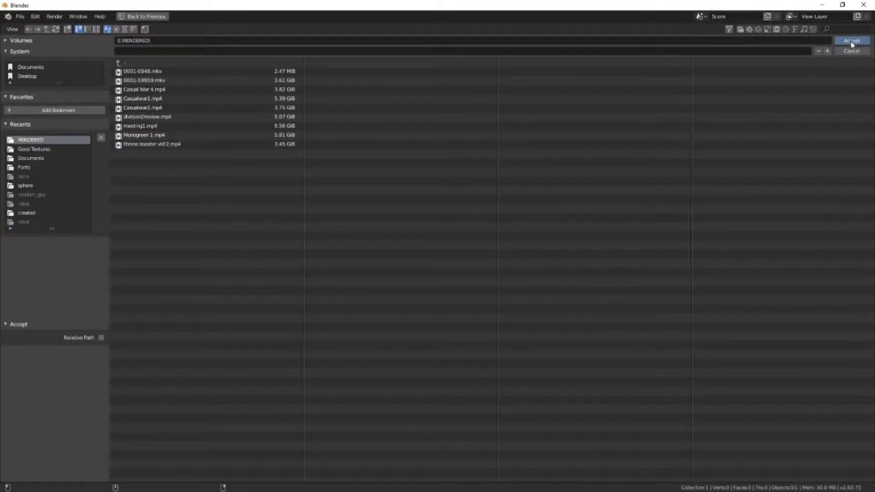
pyautogui.click(853, 40)
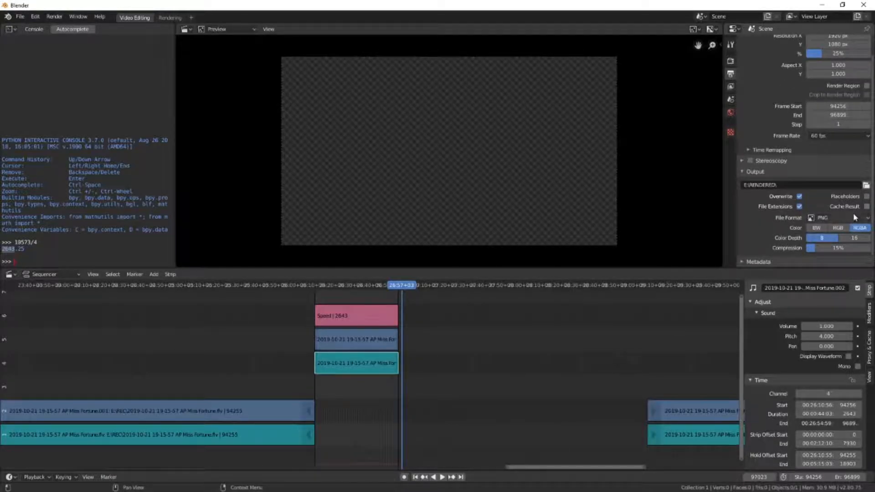
# - Make the file format FFmpeg video and check the encoding settings
pyautogui.click(835, 218)
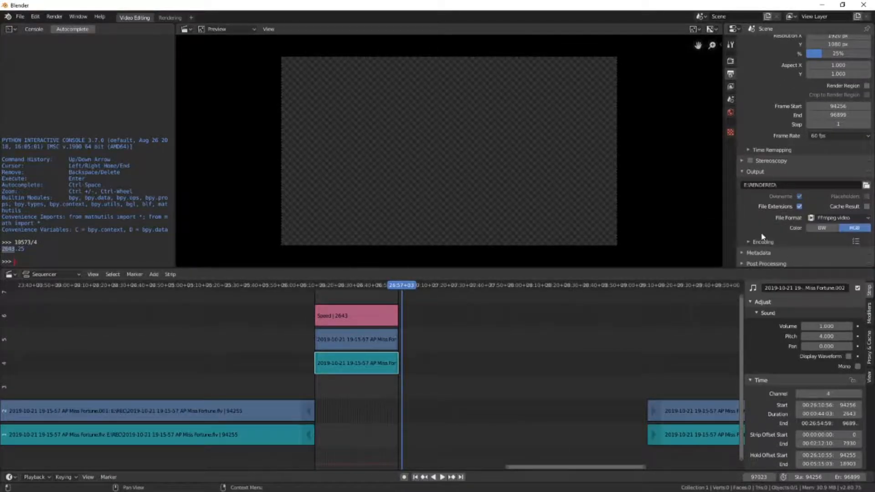
pyautogui.click(748, 241)
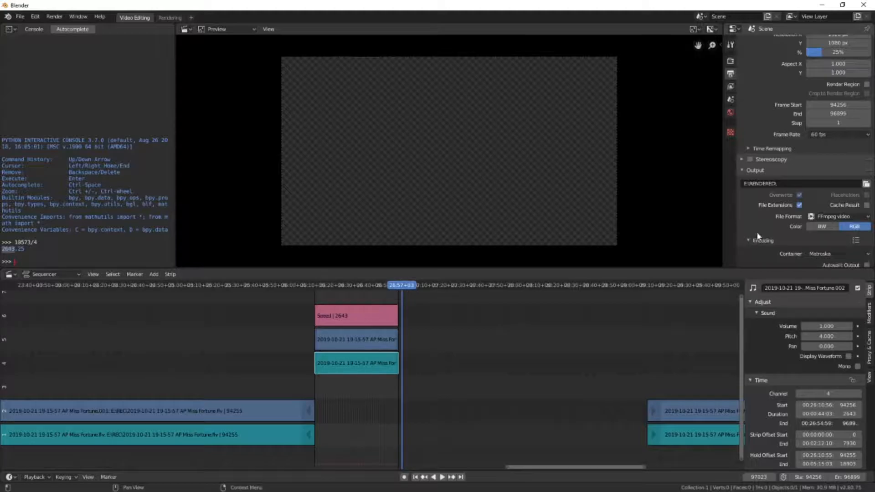
pyautogui.click(837, 237)
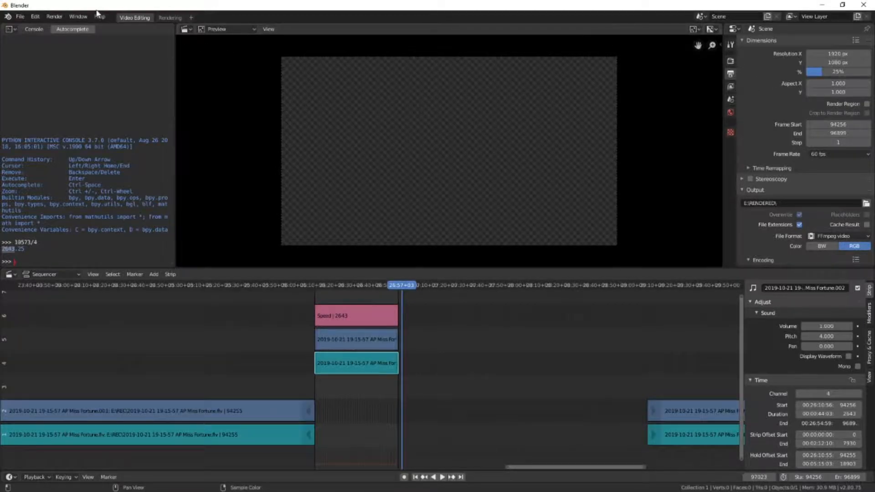
pyautogui.click(53, 16)
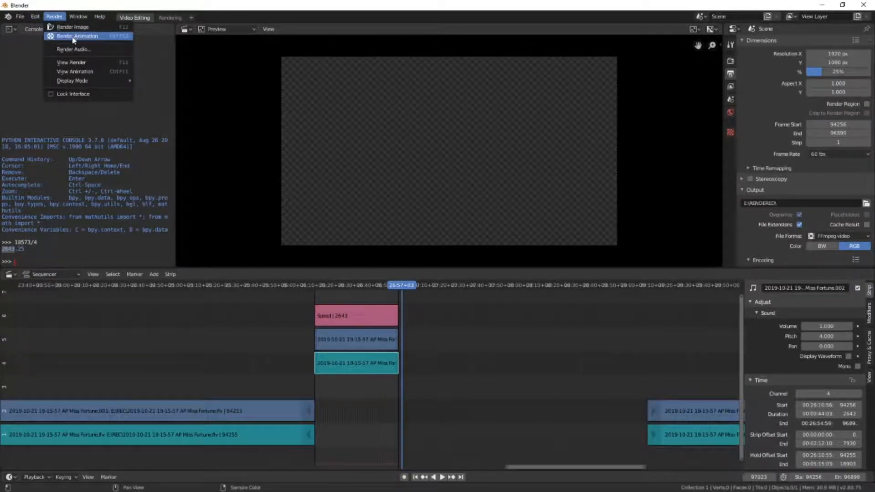
pyautogui.moveTo(72, 27)
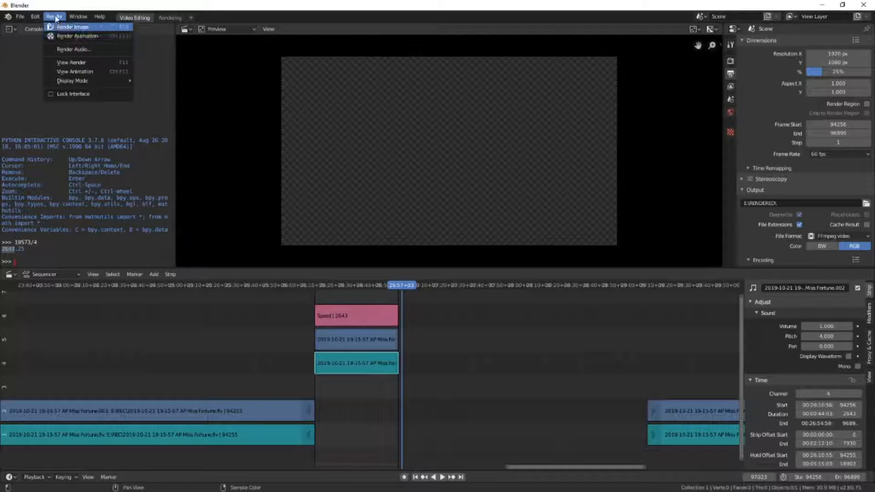
pyautogui.click(73, 27)
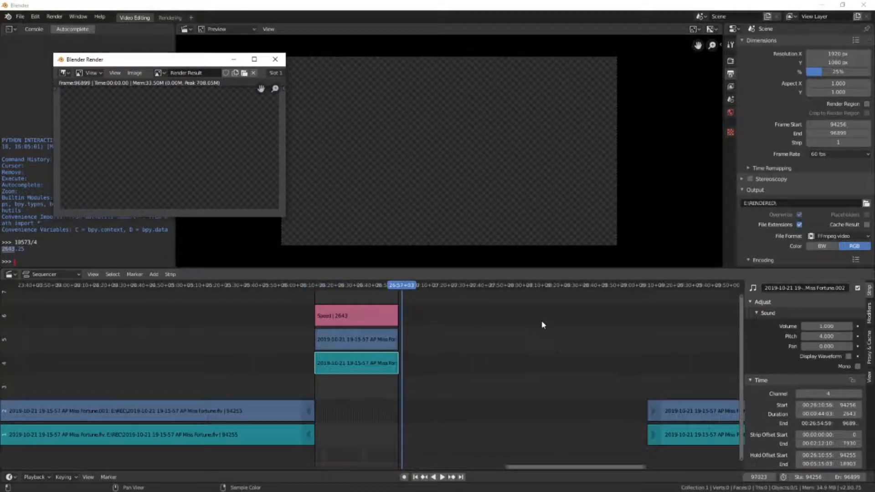
pyautogui.moveTo(275, 59)
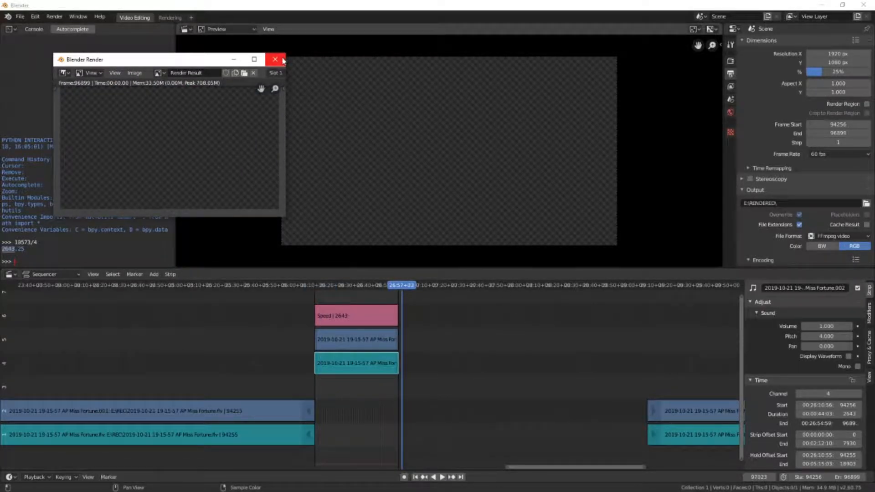
pyautogui.click(274, 60)
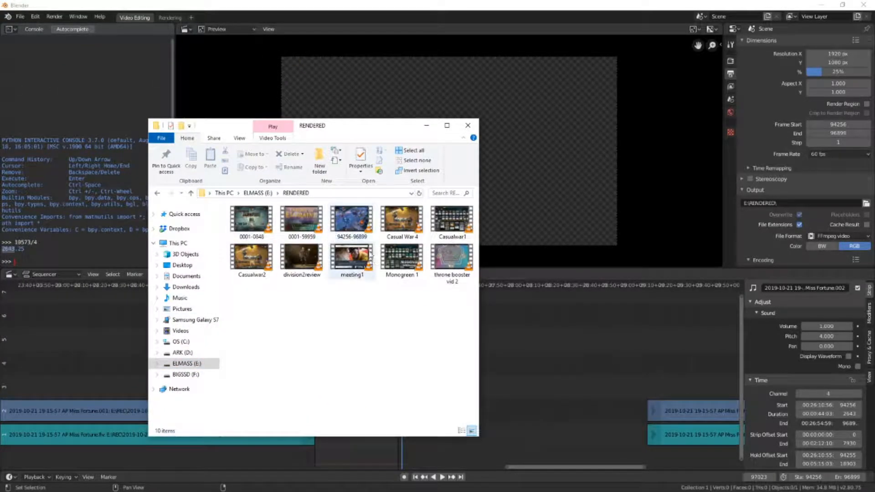
pyautogui.click(352, 219)
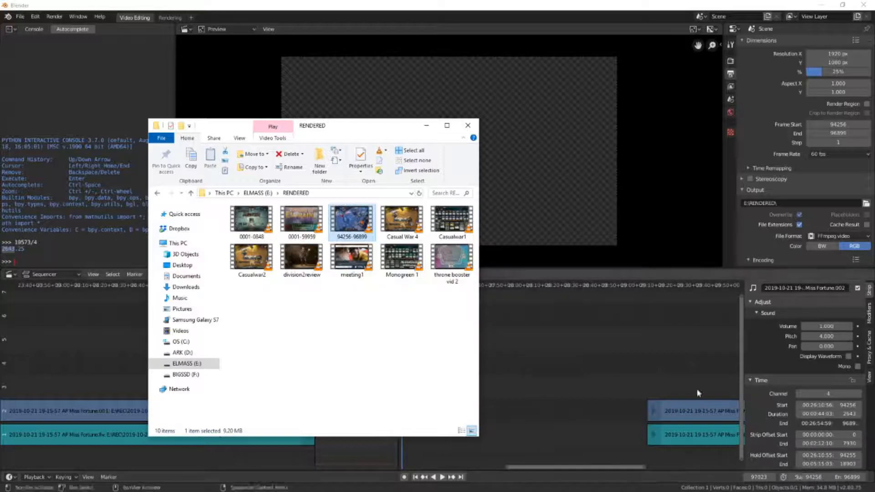
pyautogui.rightClick(351, 220)
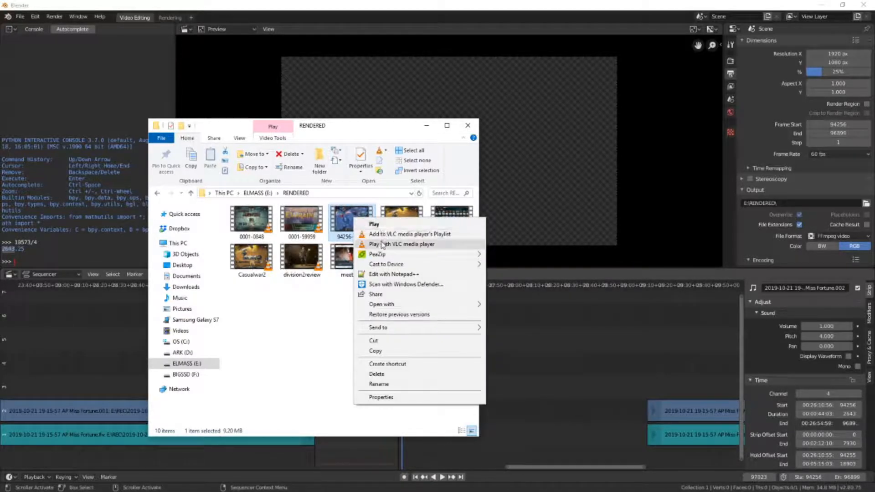
pyautogui.click(400, 244)
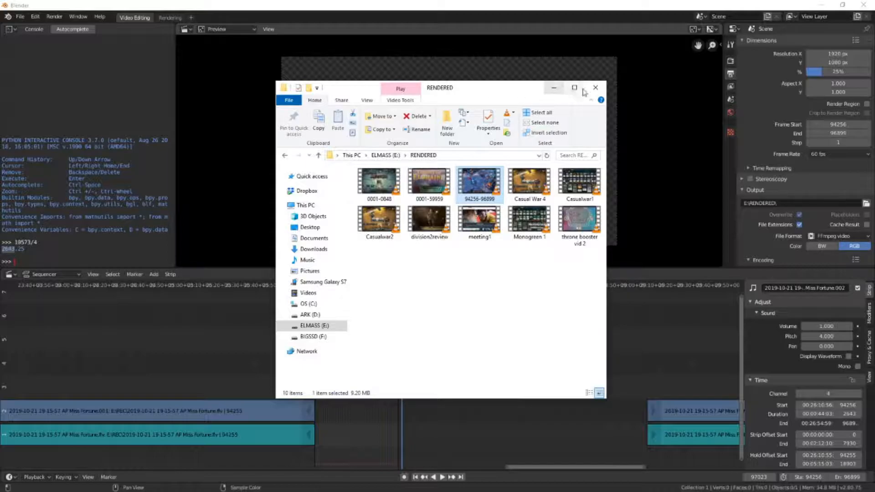
pyautogui.click(596, 87)
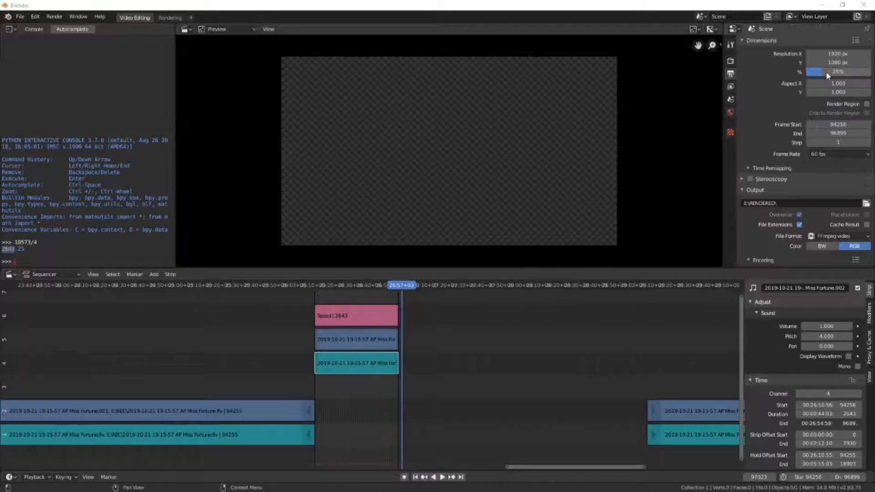
pyautogui.moveTo(832, 73)
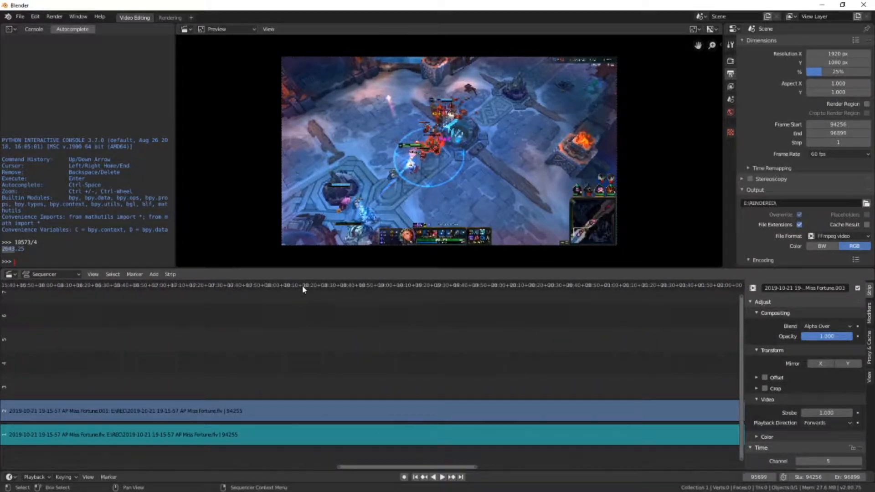
# - Cut the recording strips at frames 65582 and 66292 and match the scene range to that section
pyautogui.click(302, 293)
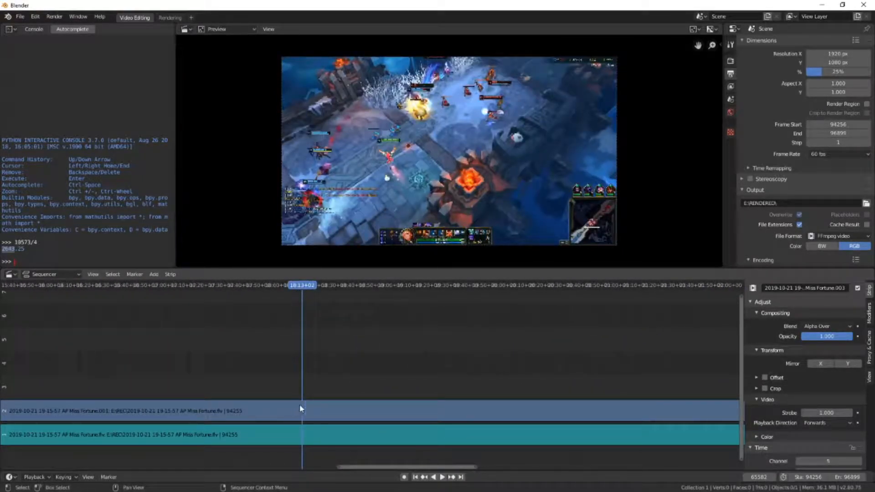
pyautogui.click(370, 436)
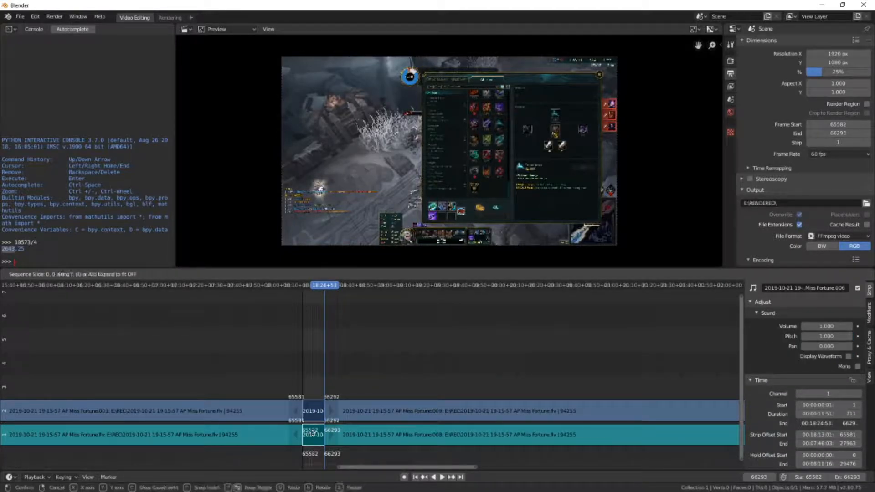
pyautogui.click(316, 417)
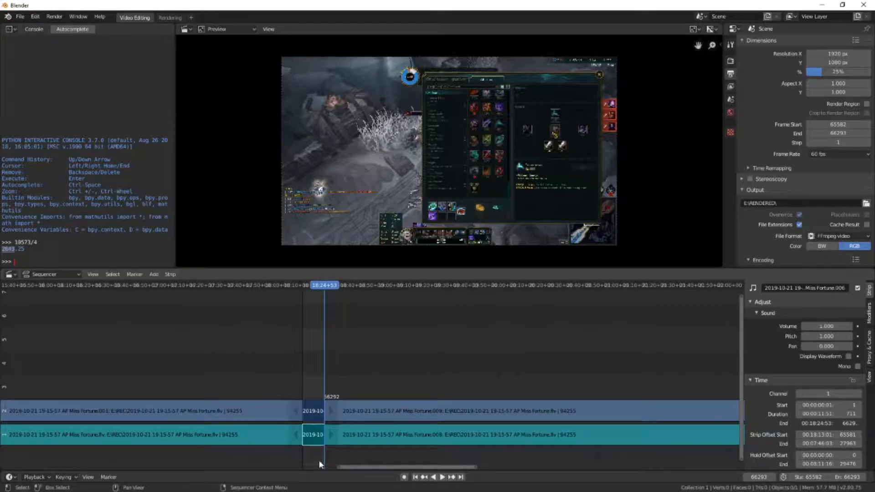
pyautogui.click(314, 411)
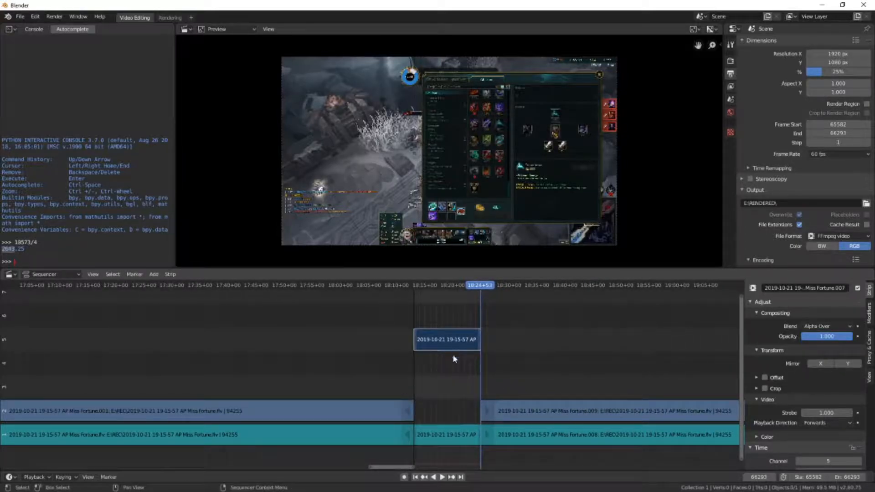
# - Add a Speed Control effect to the short second-section clip and begin extending the video strip
pyautogui.click(454, 359)
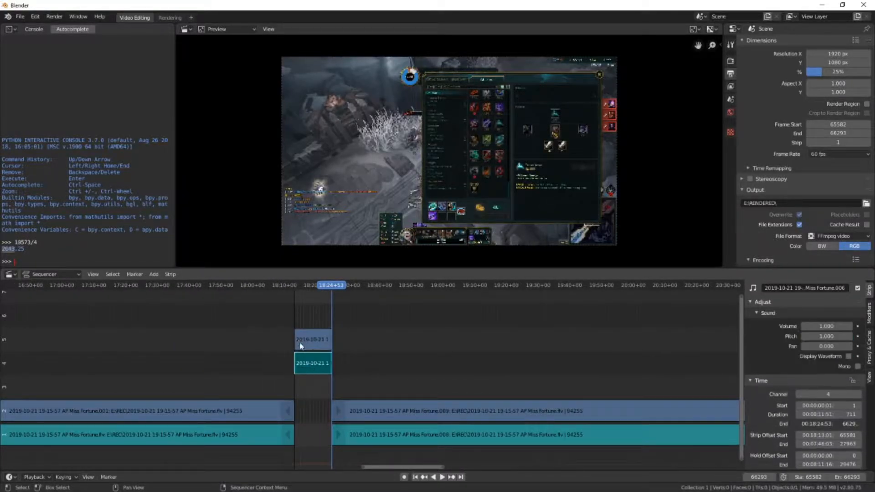
pyautogui.click(319, 363)
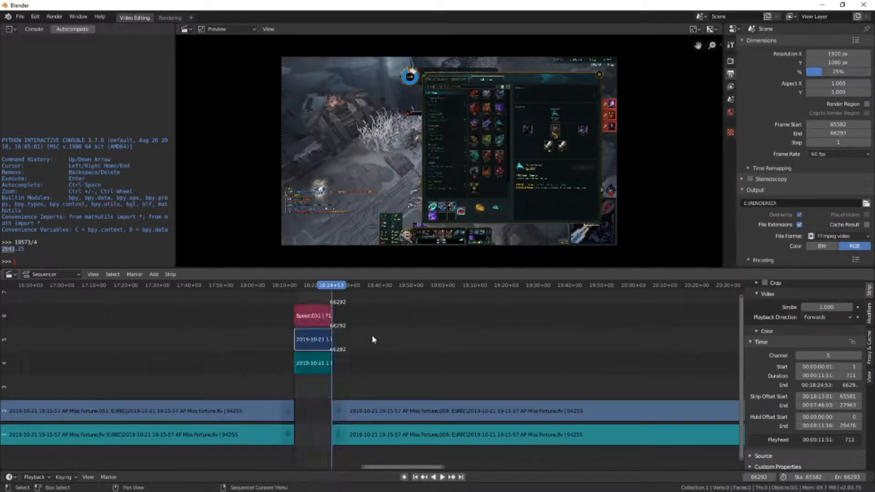
pyautogui.press('g')
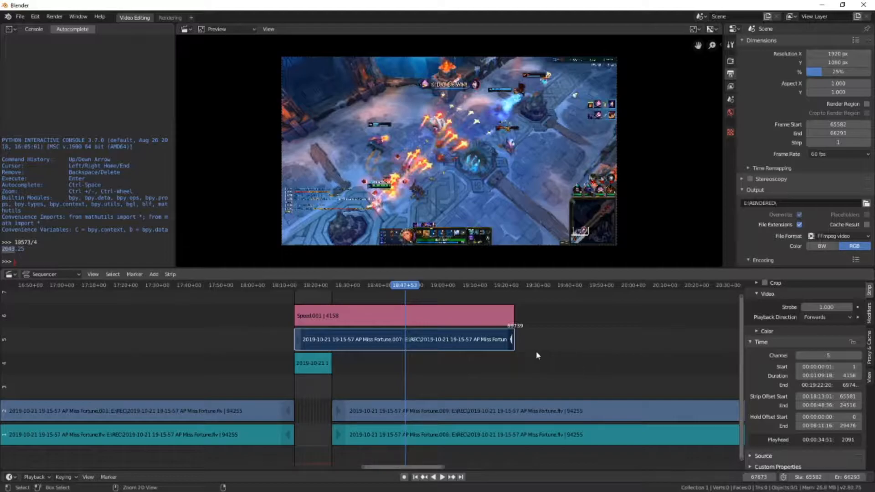
# - Restore the strip to 711 frames and switch Speed.001 from stretch-to-length to a speed factor
pyautogui.click(331, 285)
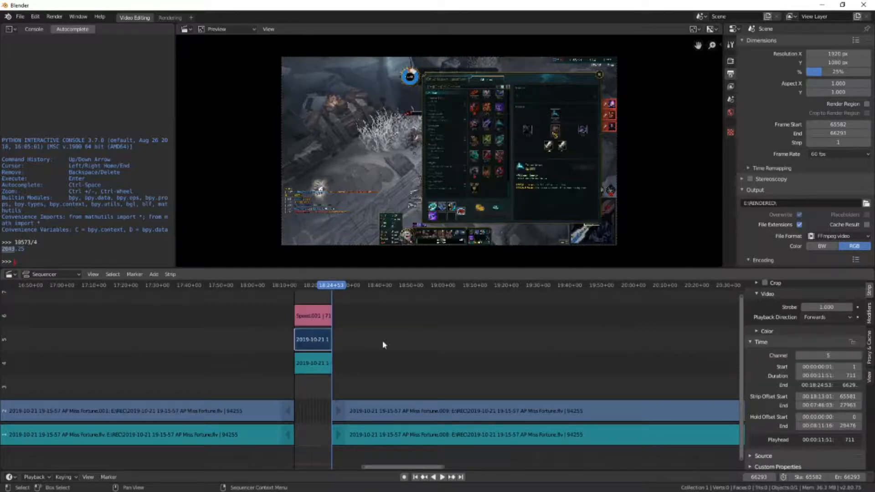
pyautogui.click(313, 316)
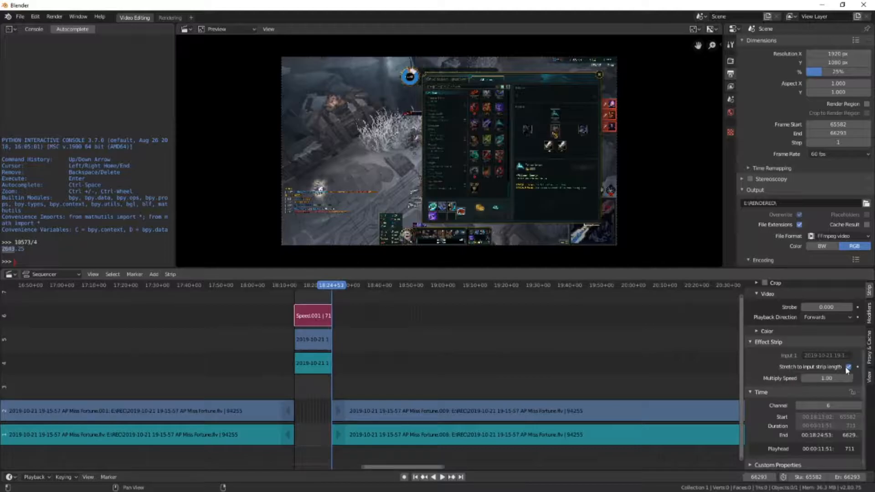
pyautogui.click(852, 367)
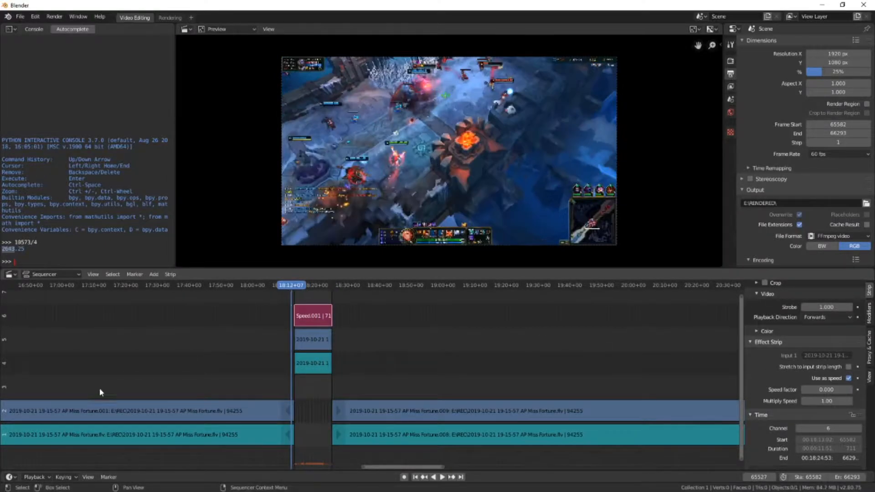
pyautogui.click(442, 478)
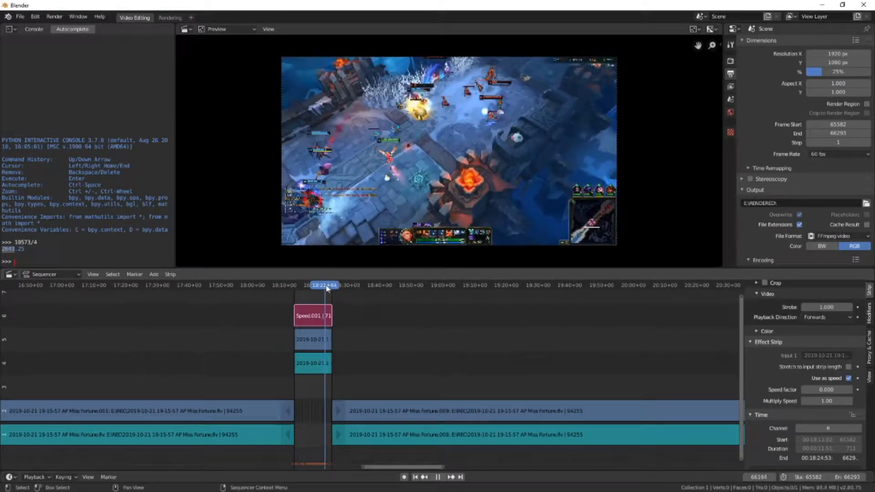
pyautogui.moveTo(326, 285); pyautogui.dragTo(314, 285)
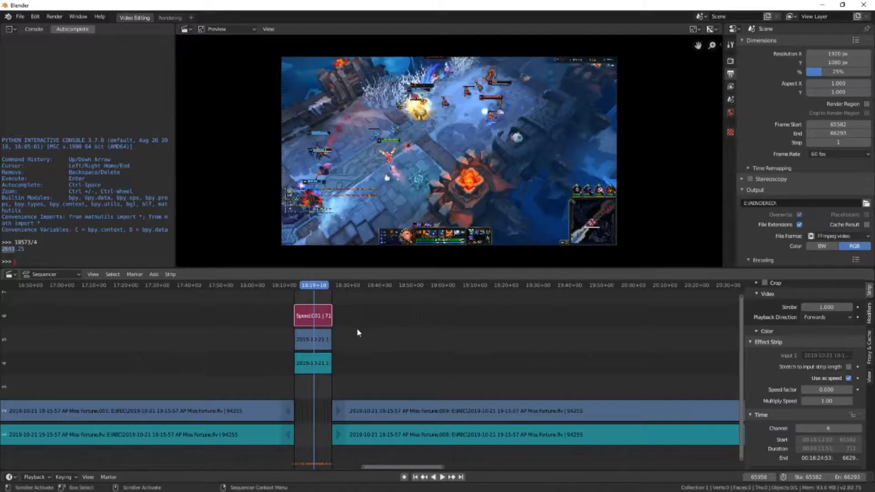
pyautogui.click(825, 390)
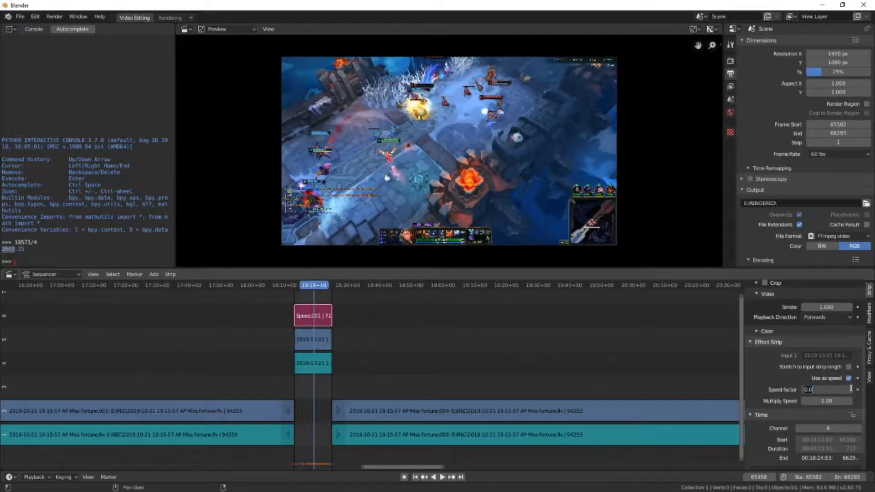
pyautogui.moveTo(709, 364)
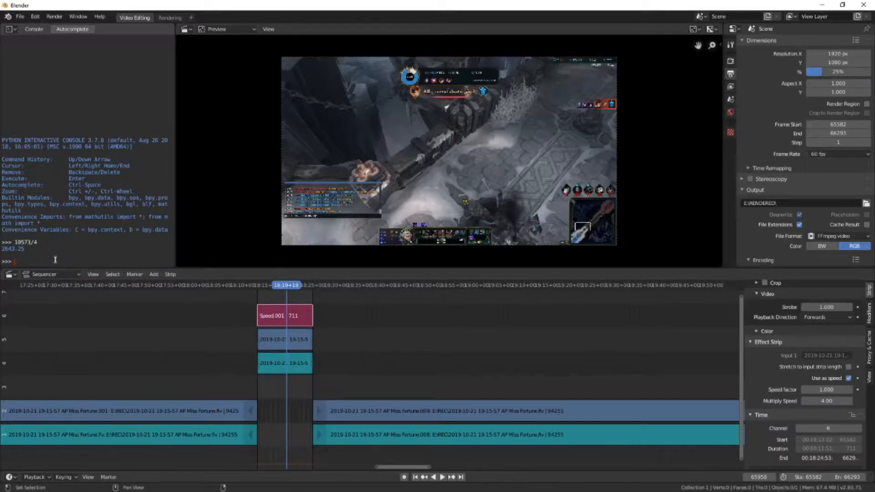
# - Set Multiply Speed to 4, compute 711/4 in the console and trim the video strip to that length
pyautogui.write('711/4')
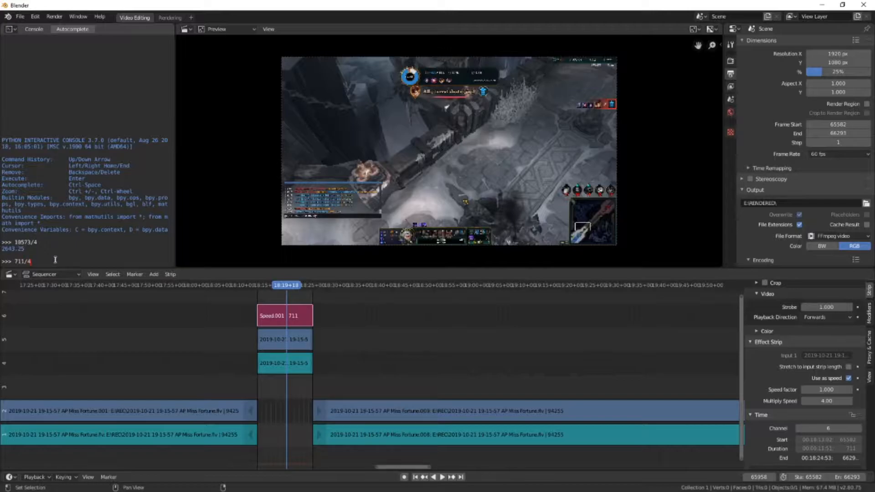
pyautogui.press('Return')
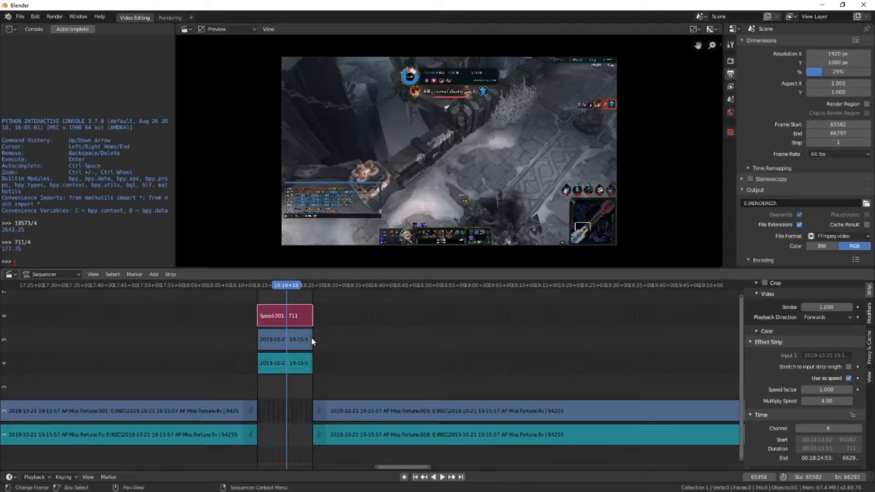
pyautogui.click(284, 339)
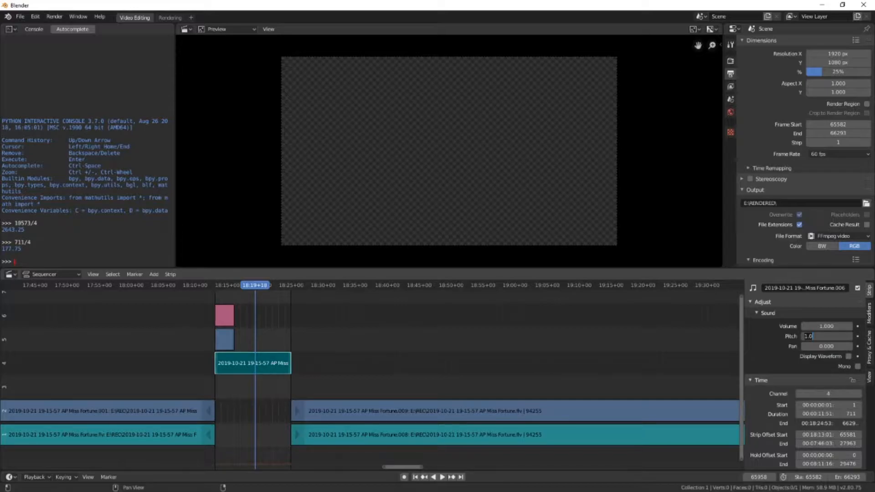
# - Pitch the sound strip to 4, trim it to 178 frames, end the scene at 65760 and set resolution to 50%
pyautogui.write('4.000')
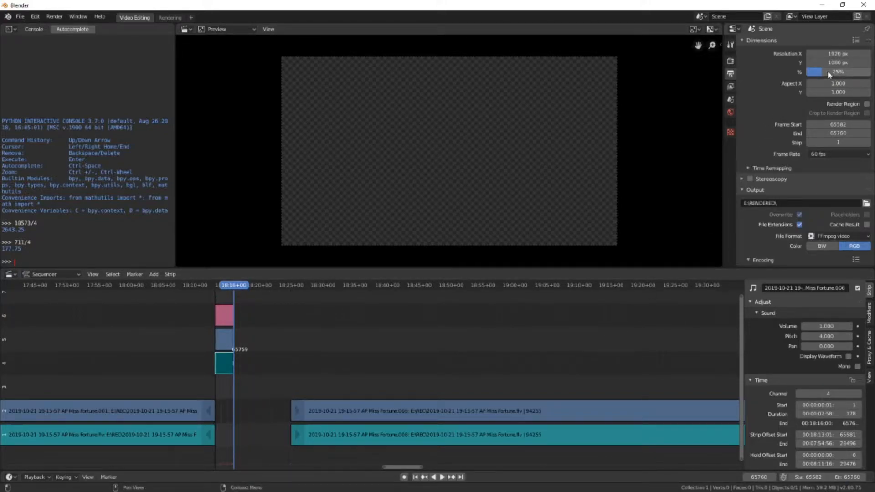
pyautogui.click(829, 72)
pyautogui.write('50')
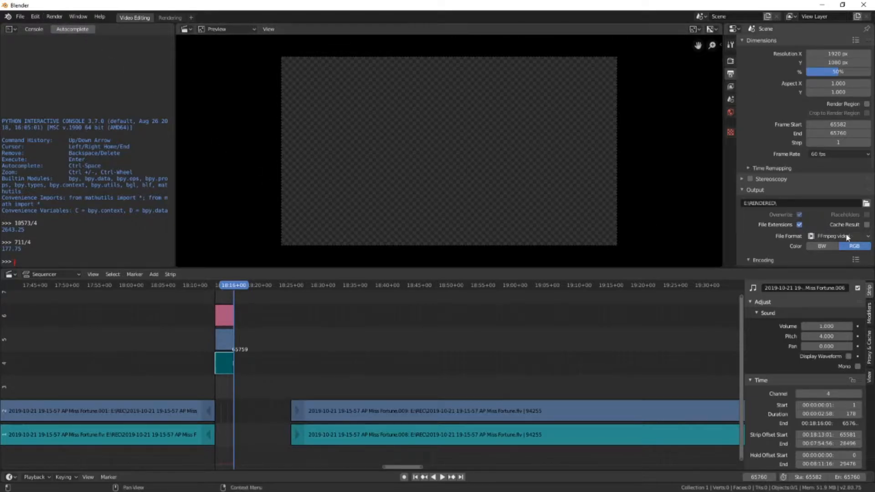
pyautogui.scroll(-3)
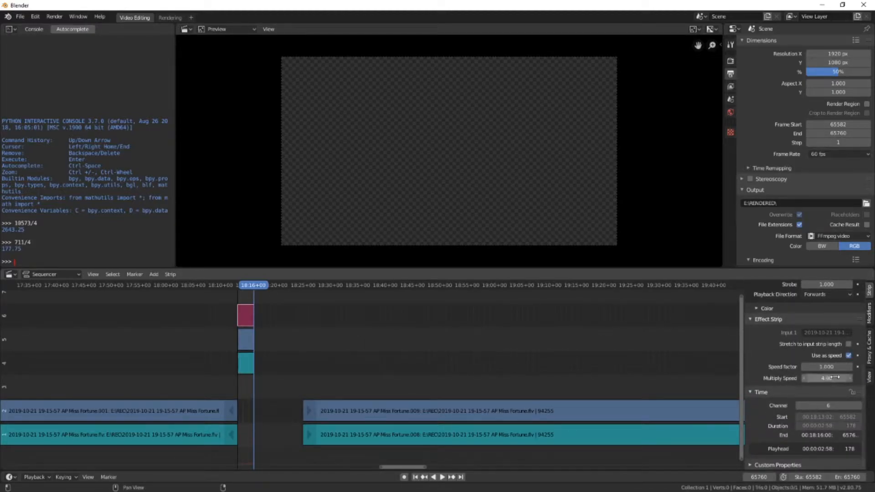
# - Render the second section with Render Animation, then close the finished render window
pyautogui.click(53, 18)
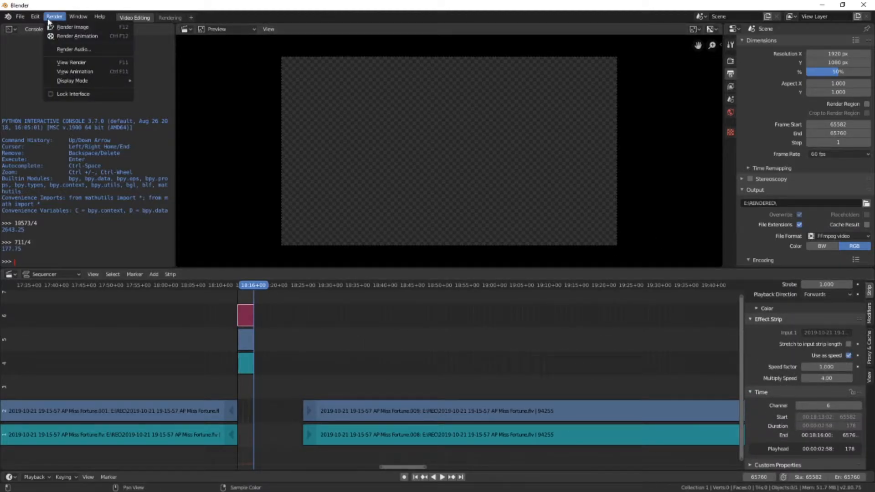
pyautogui.moveTo(74, 34)
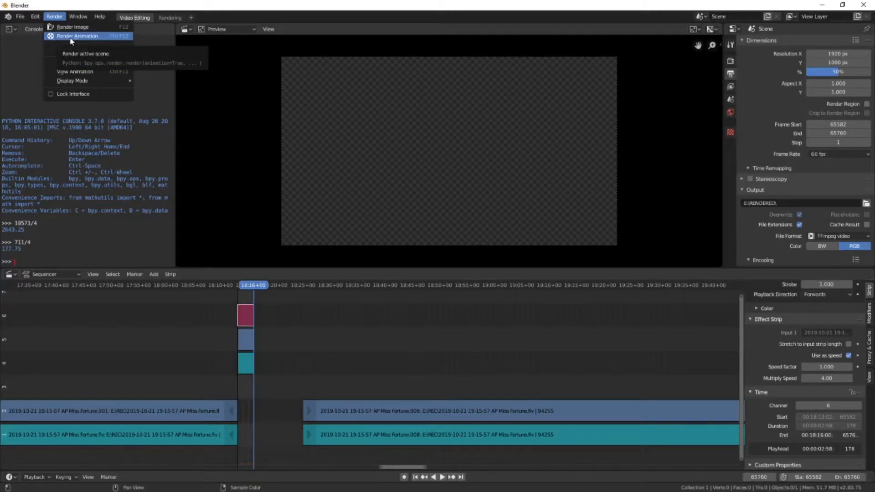
pyautogui.click(72, 27)
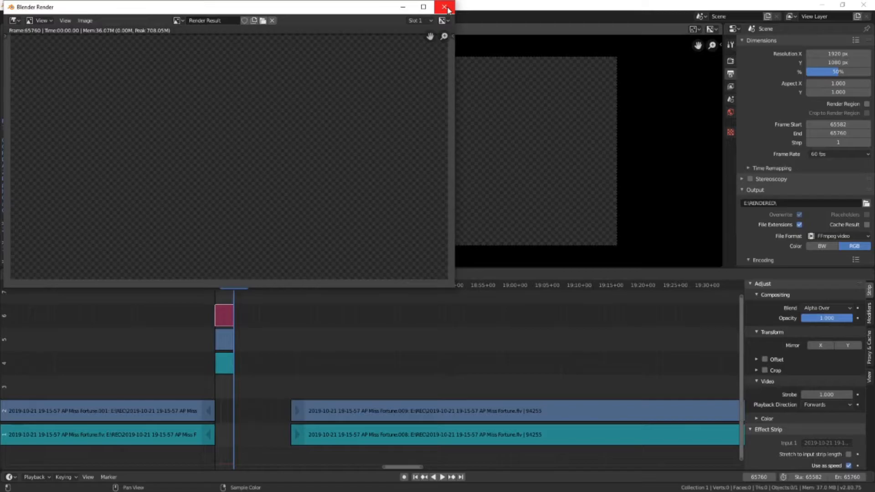
pyautogui.click(443, 7)
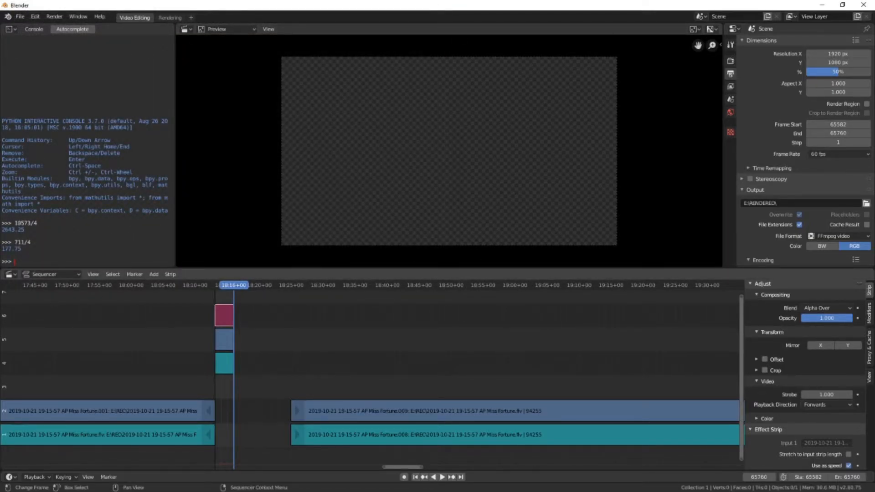
pyautogui.moveTo(125, 346)
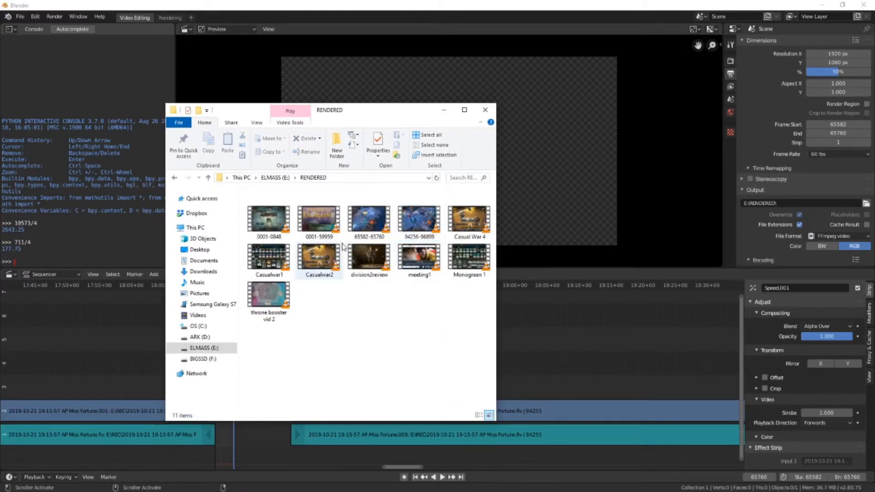
pyautogui.doubleClick(369, 218)
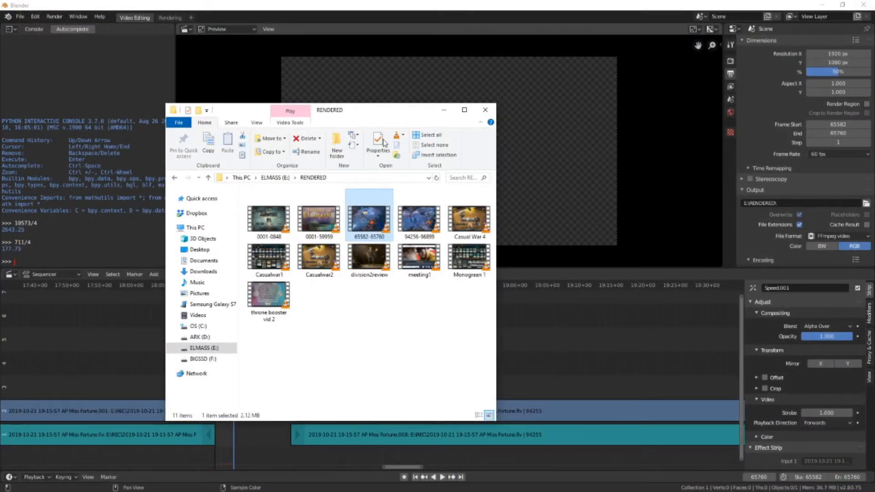
pyautogui.click(485, 110)
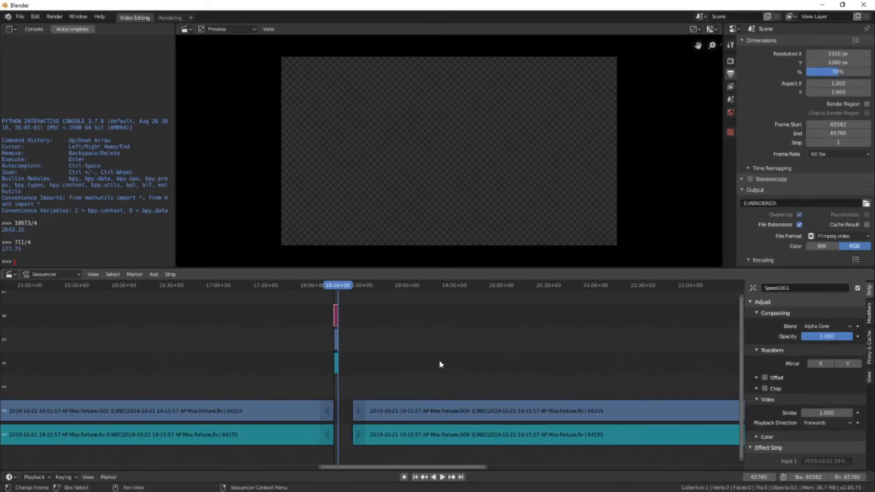
pyautogui.moveTo(502, 391)
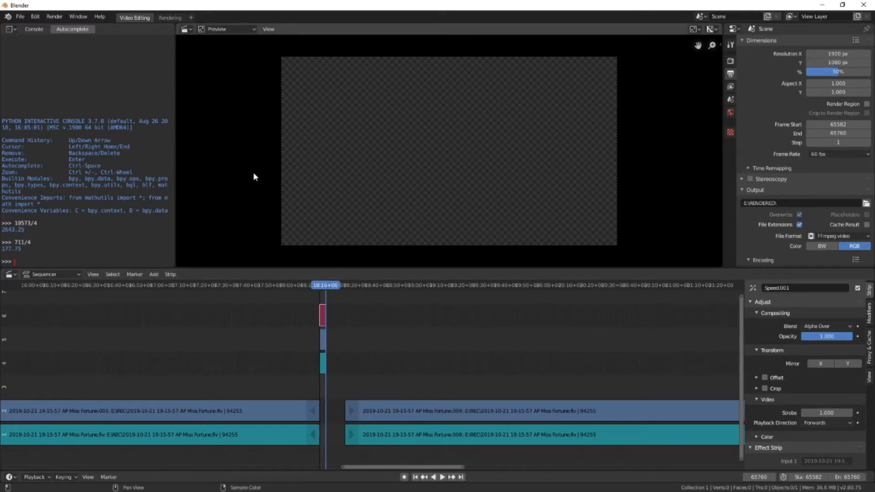
pyautogui.moveTo(338, 265)
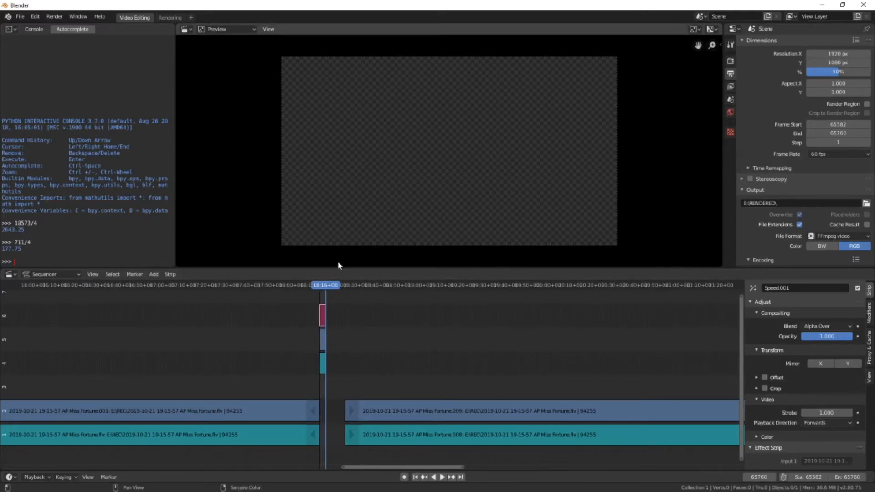
pyautogui.moveTo(809, 347)
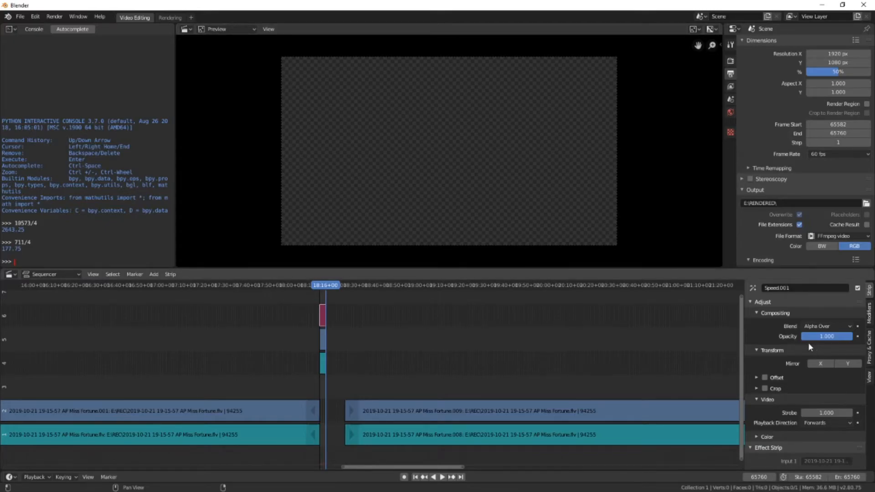
pyautogui.moveTo(788, 336)
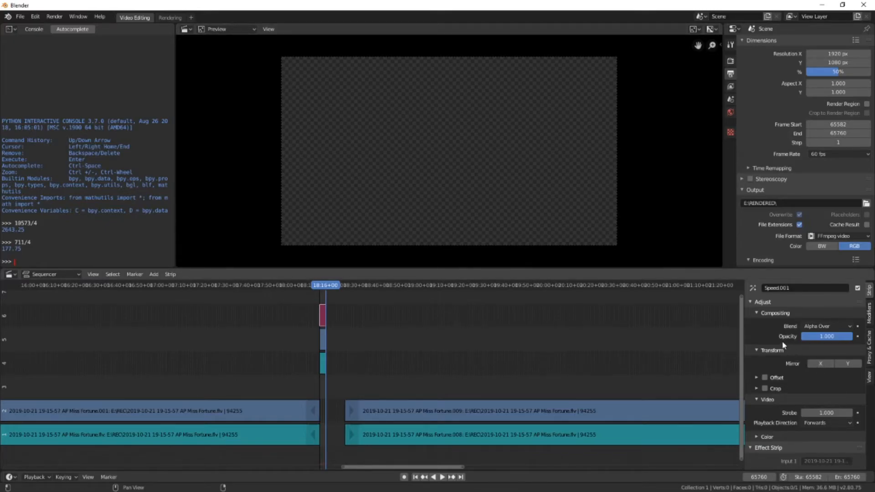
pyautogui.moveTo(749, 363)
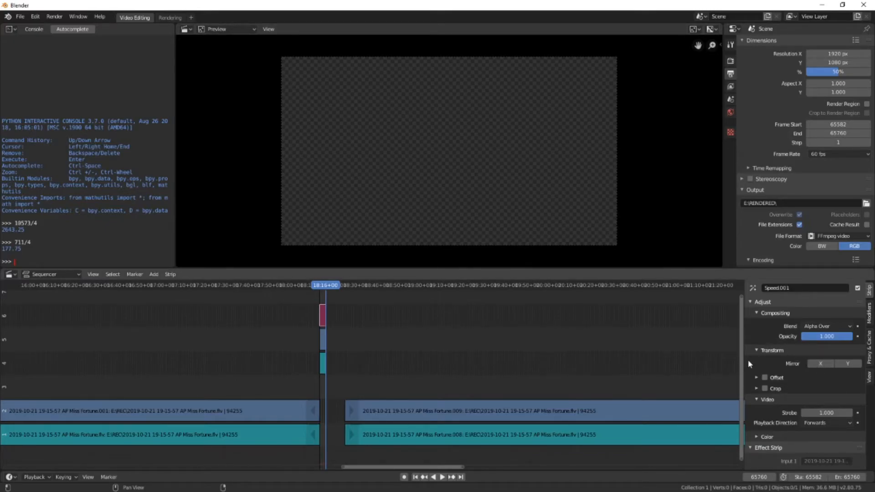
pyautogui.moveTo(837, 357)
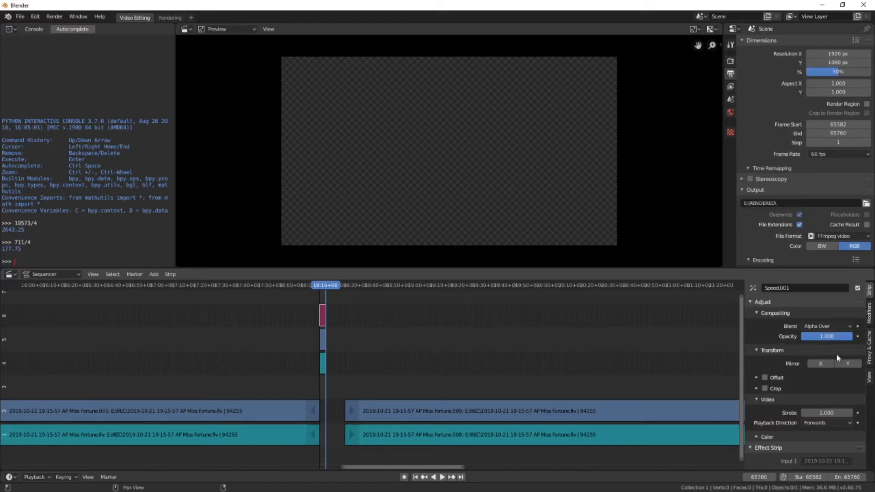